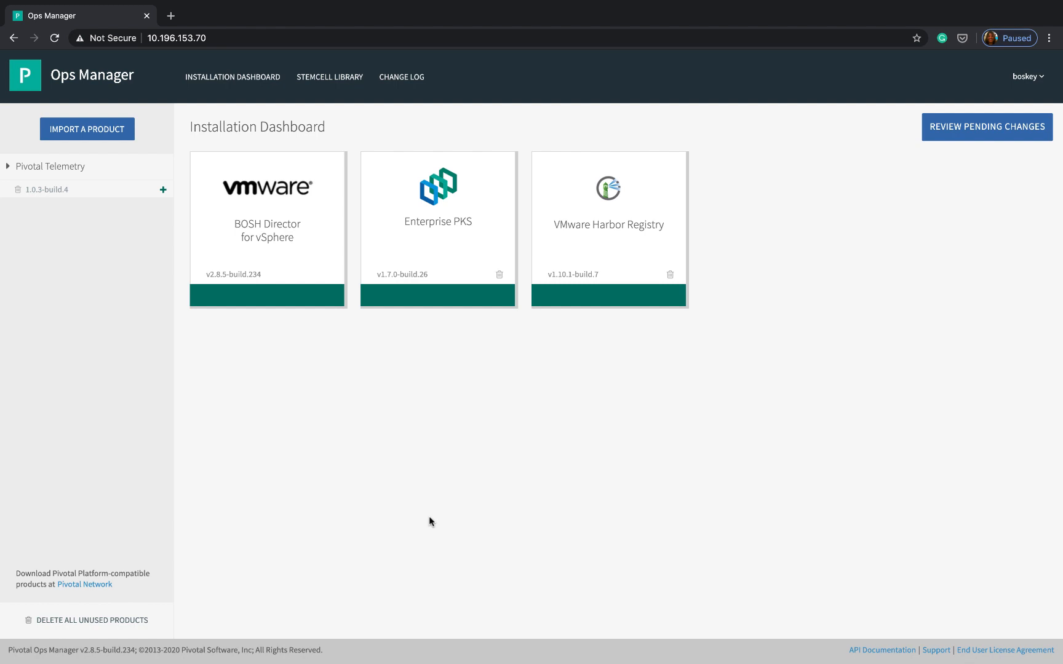
mouse_move(458, 269)
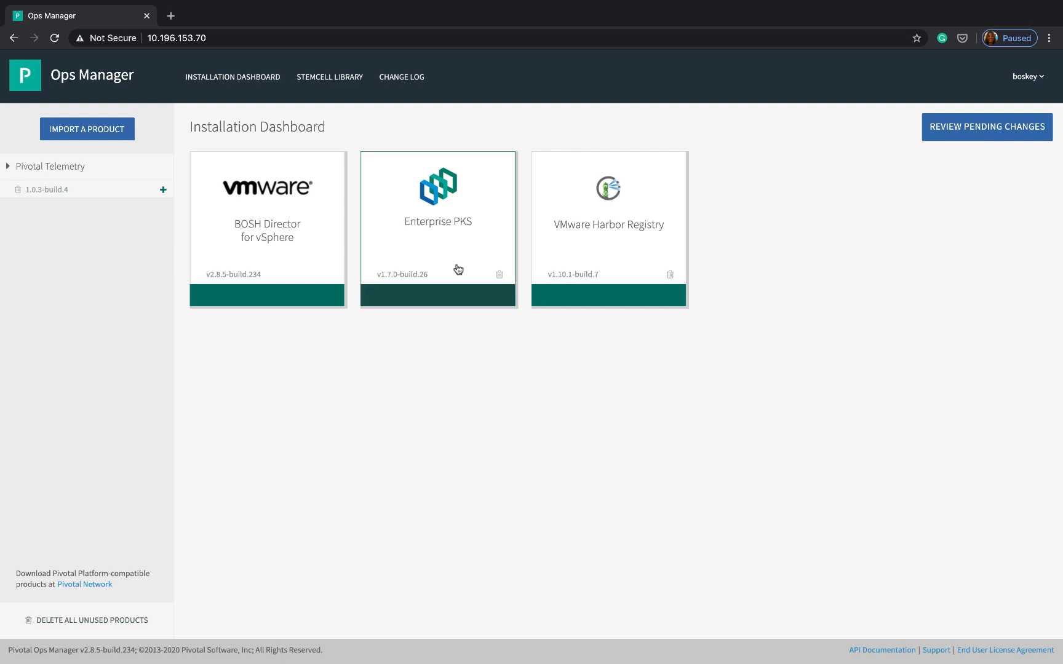
- Review the Enterprise PKS Plan 2 (medium) configuration, including its worker settings, in Ops Manager
click(438, 204)
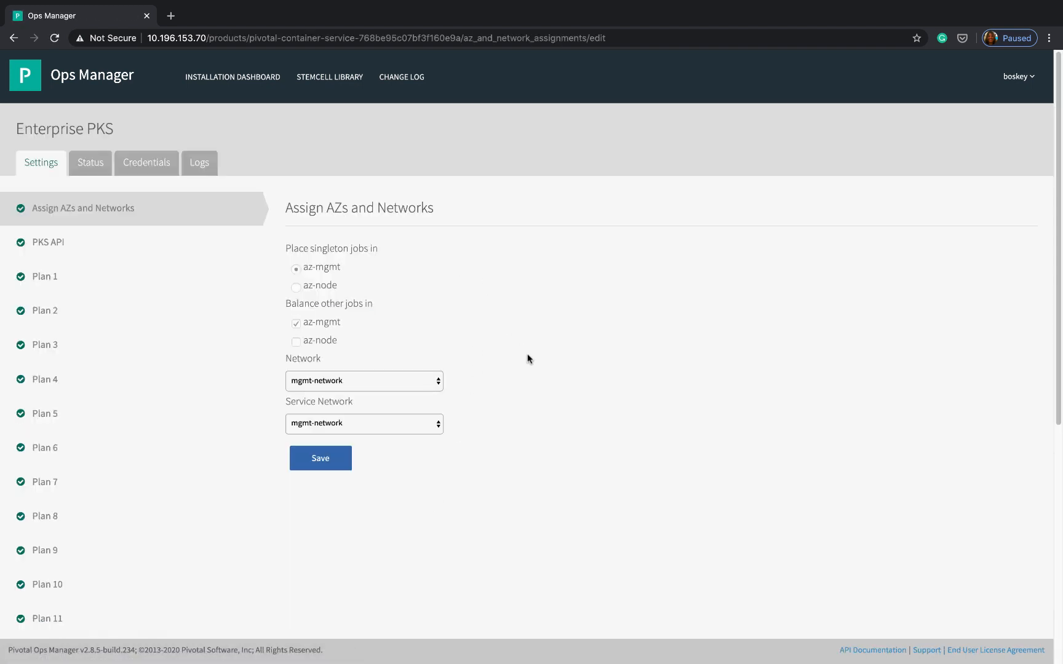
mouse_move(185, 314)
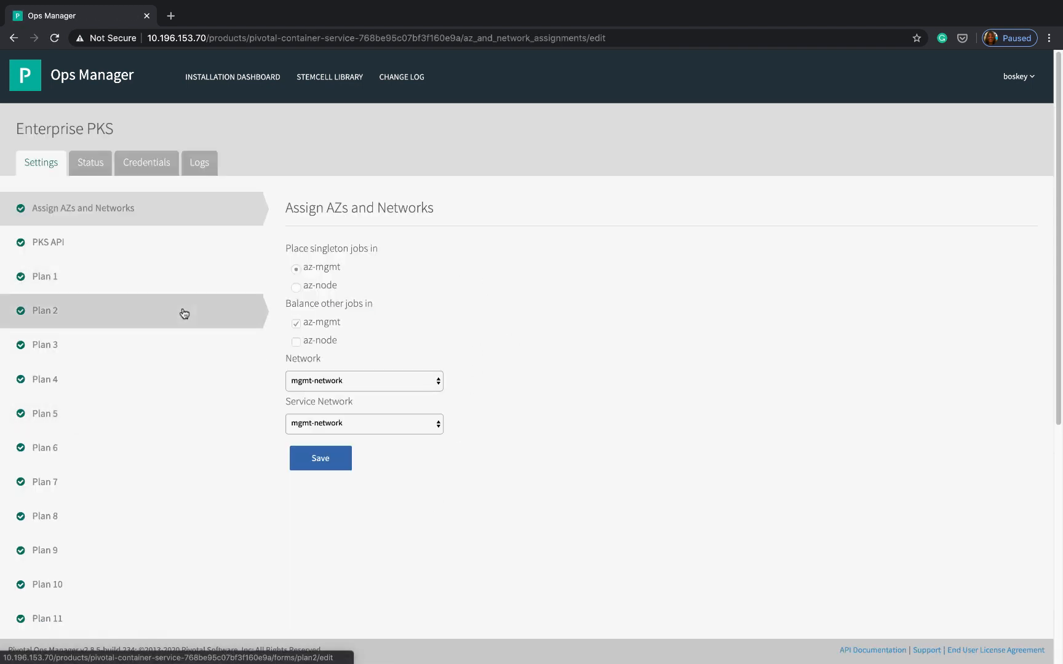
click(44, 310)
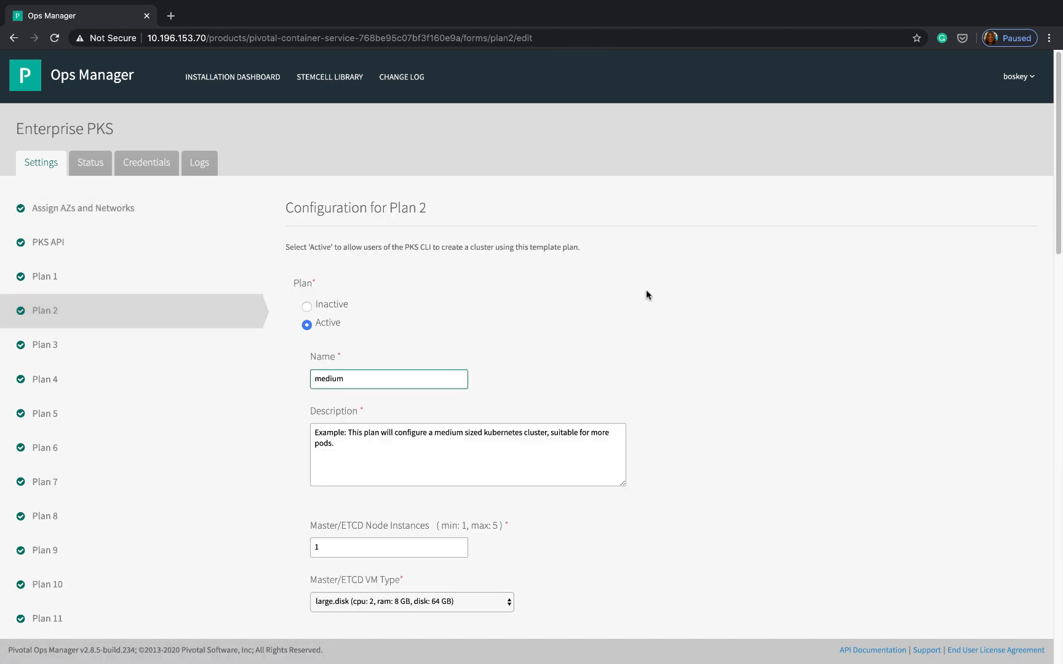
scroll(down, 3)
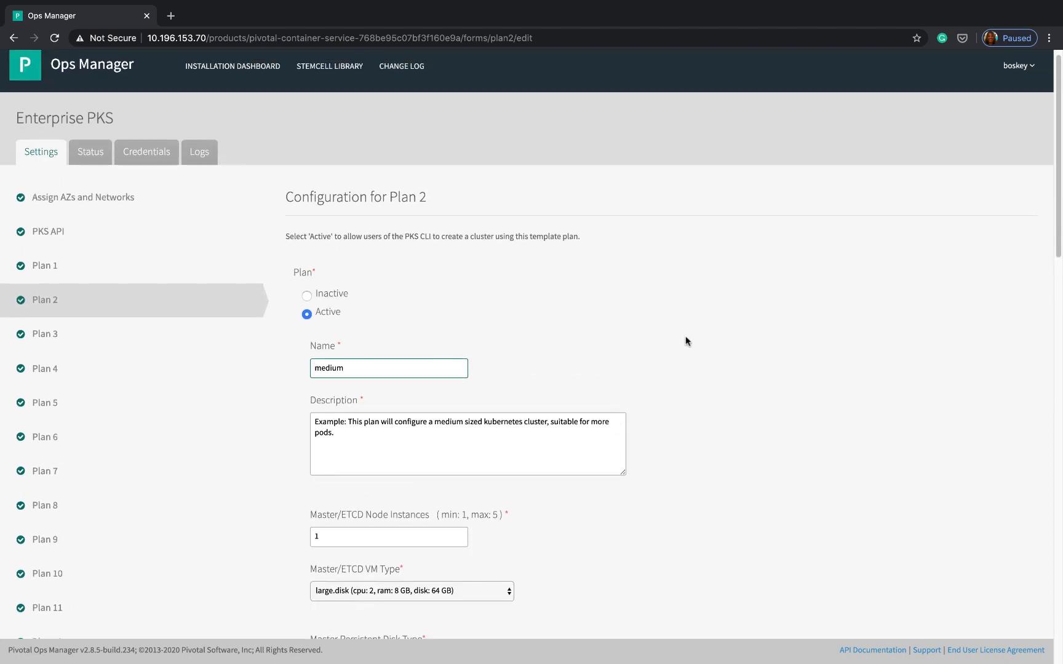
scroll(down, 3)
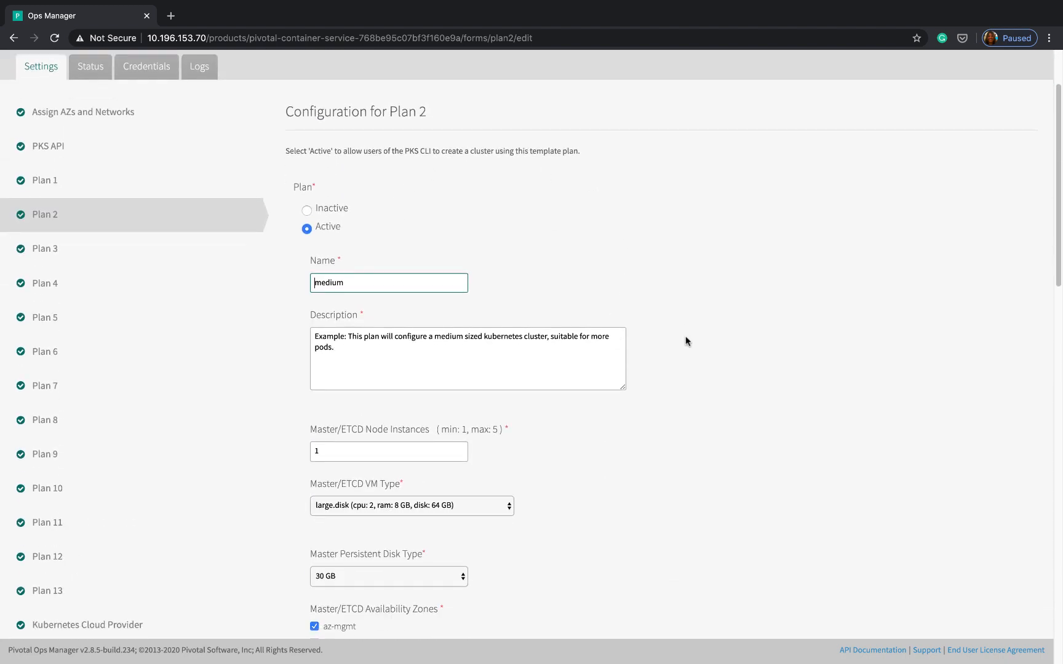
scroll(down, 3)
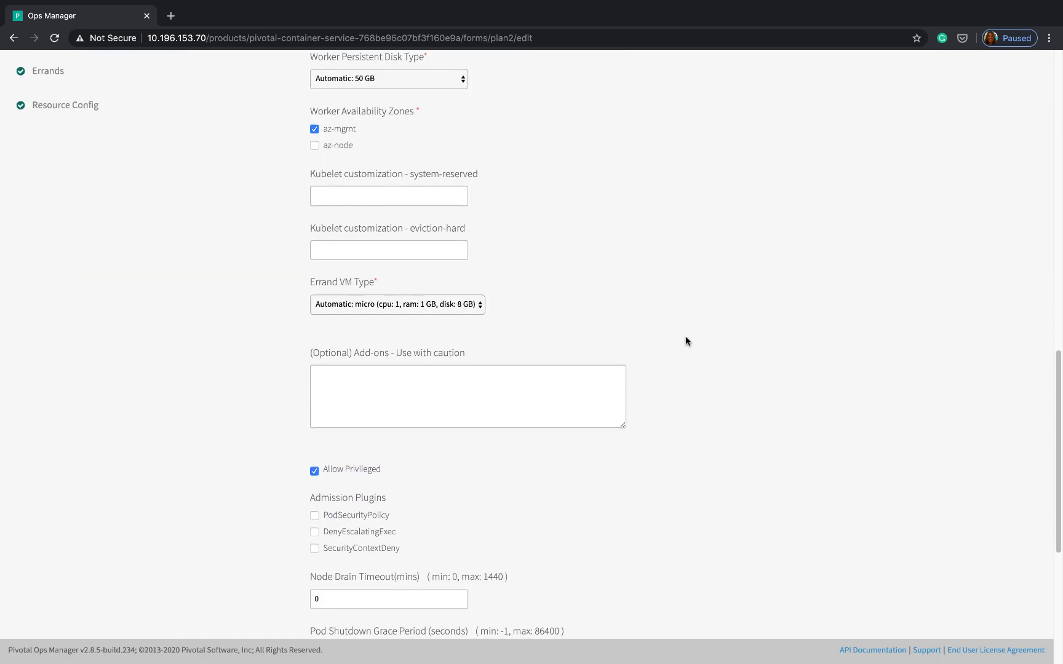
scroll(down, 3)
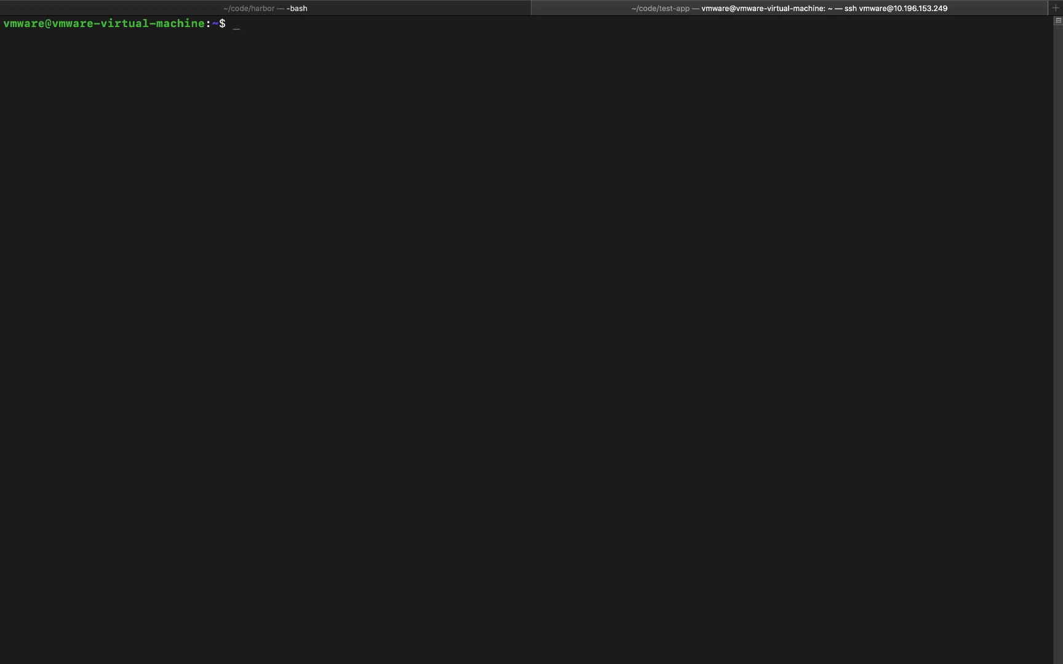
- List the PKS cluster 'tas', its namespaces, and all pods across namespaces with pks and kubectl
text(pks clusters)
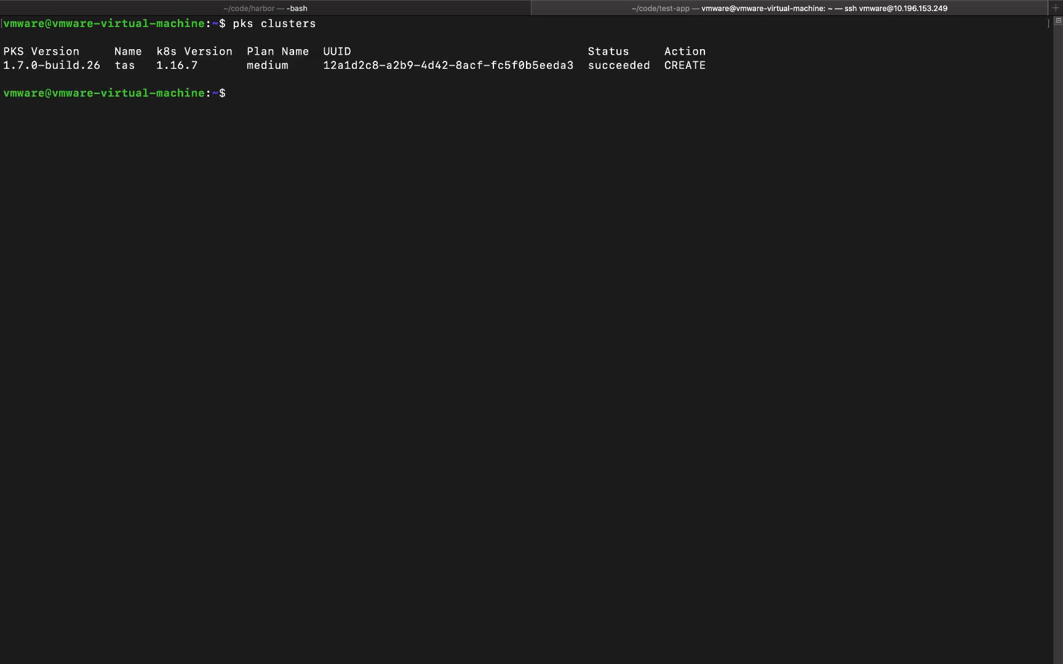
text(kubec)
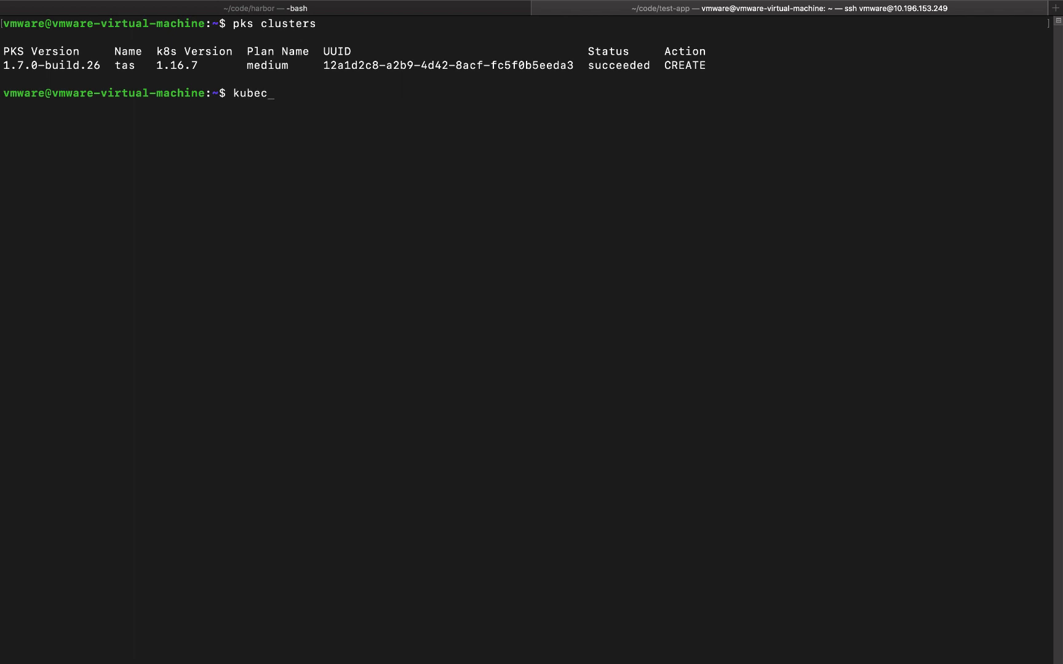
text(tl get ns)
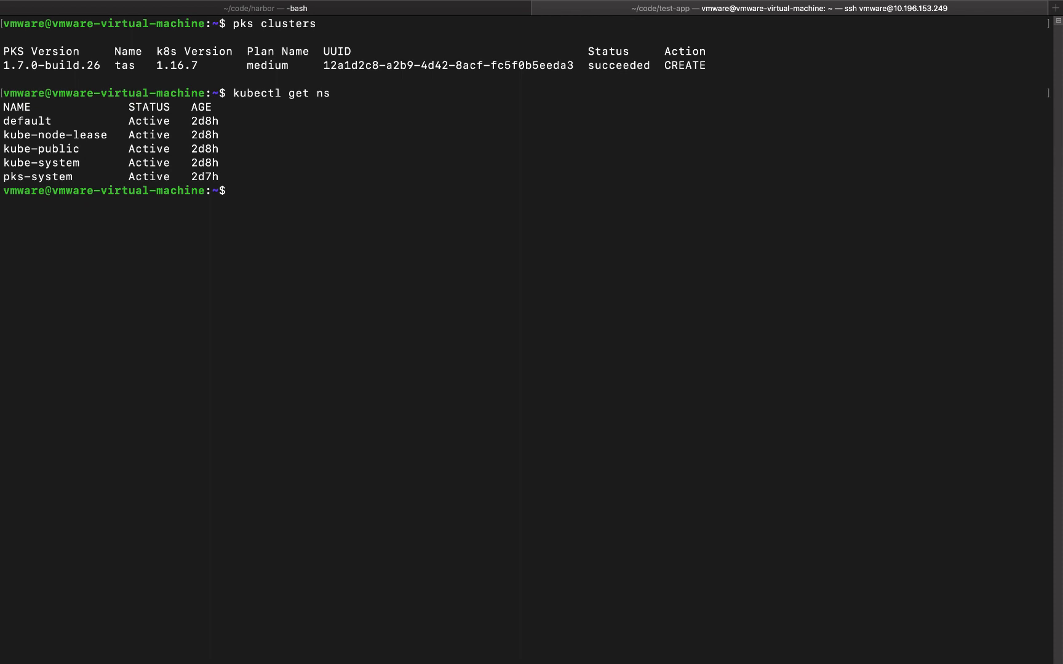
text(kubectl)
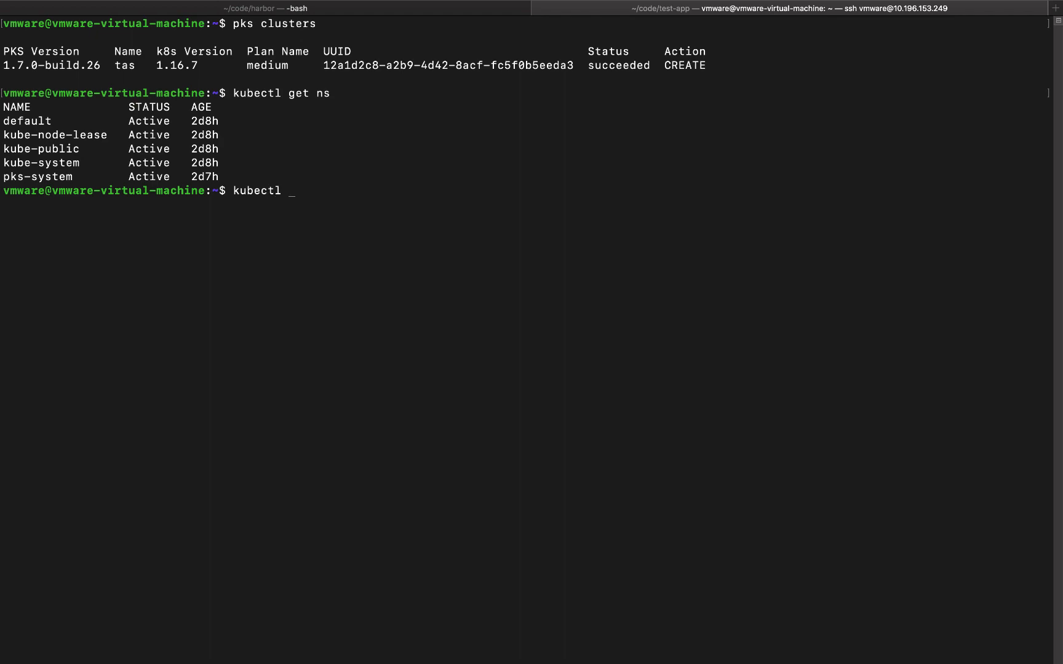
text(get pods -A)
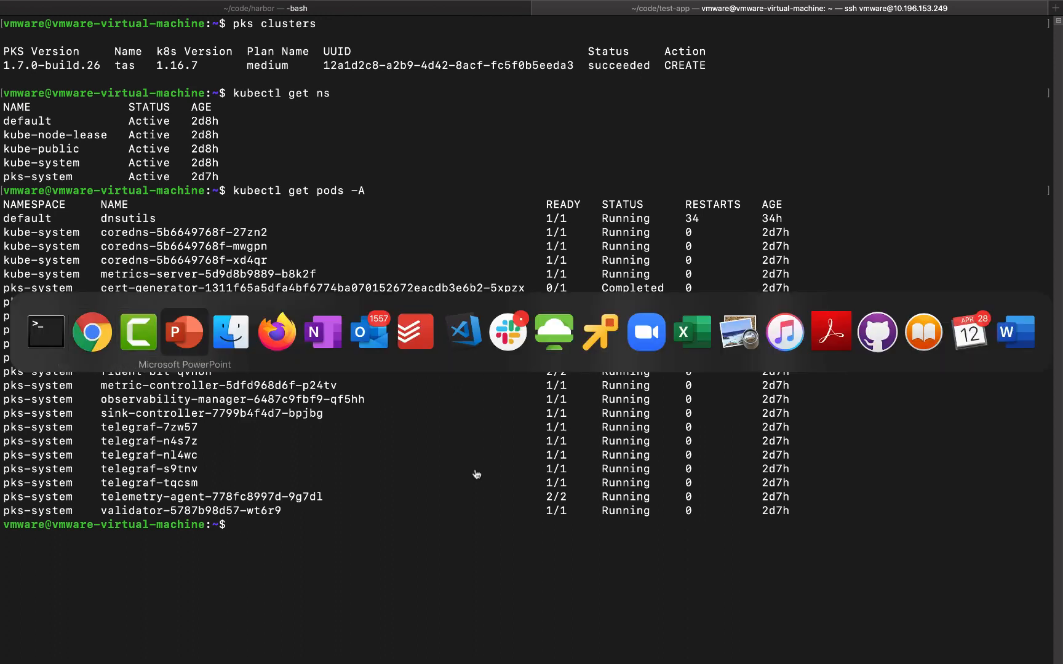
- Review the Installing Command-Line Tools page (bosh, kapp, kbld, ytt) in the TAS for Kubernetes docs
click(92, 332)
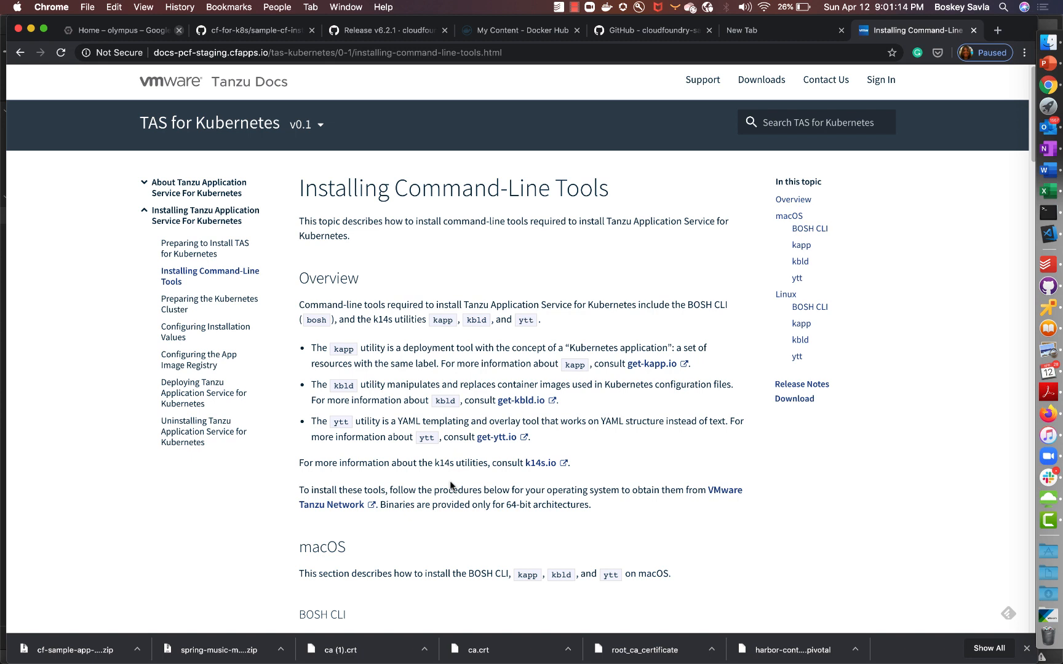
mouse_move(343, 341)
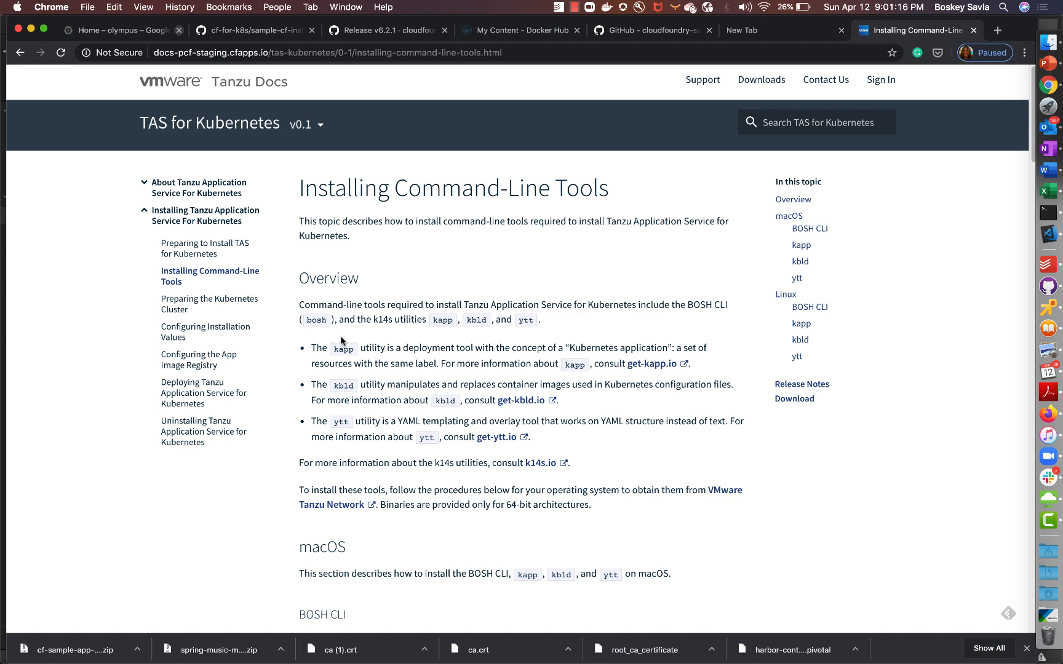
mouse_move(371, 396)
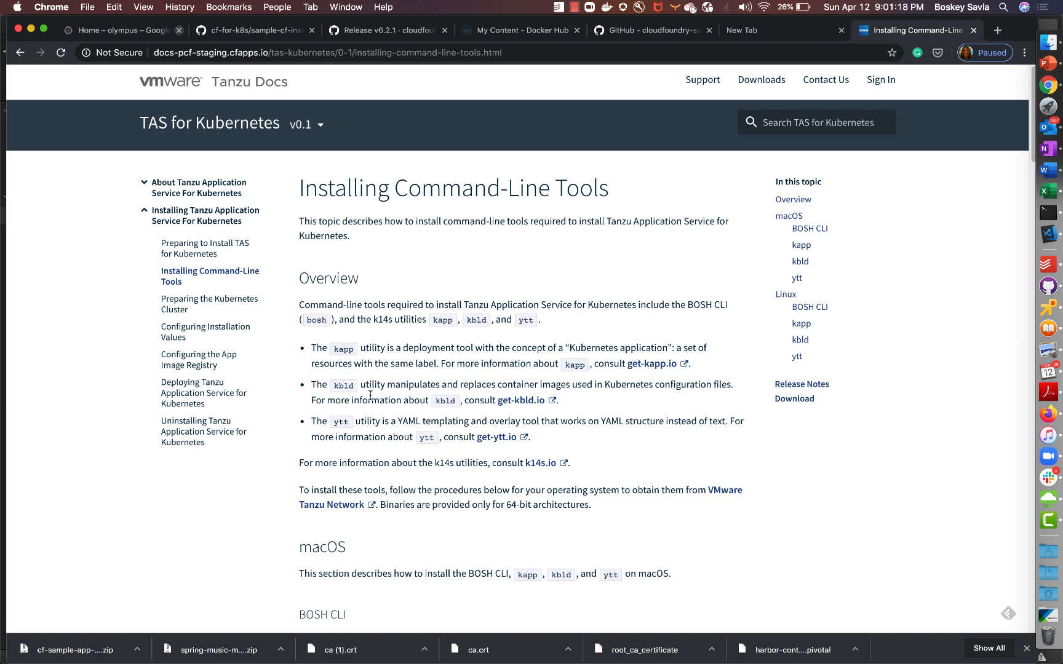
mouse_move(364, 463)
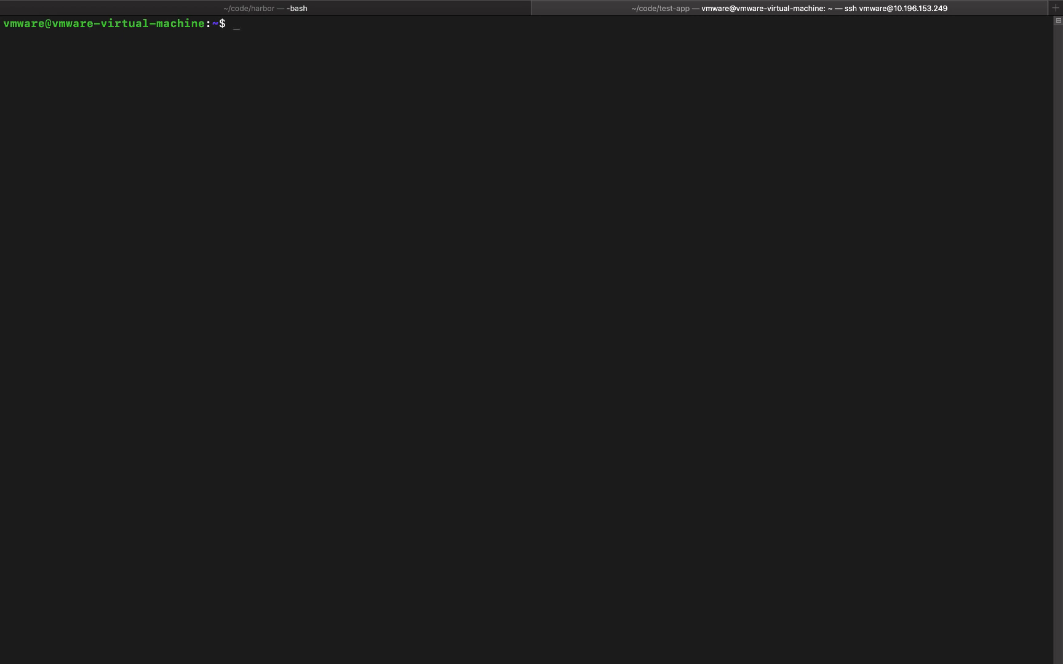
- In tanzu-application-service, print vsphere-default-storage-class.yaml and confirm 'thin' is the default storage class
text(cd tanzu-application-service/)
text(ls)
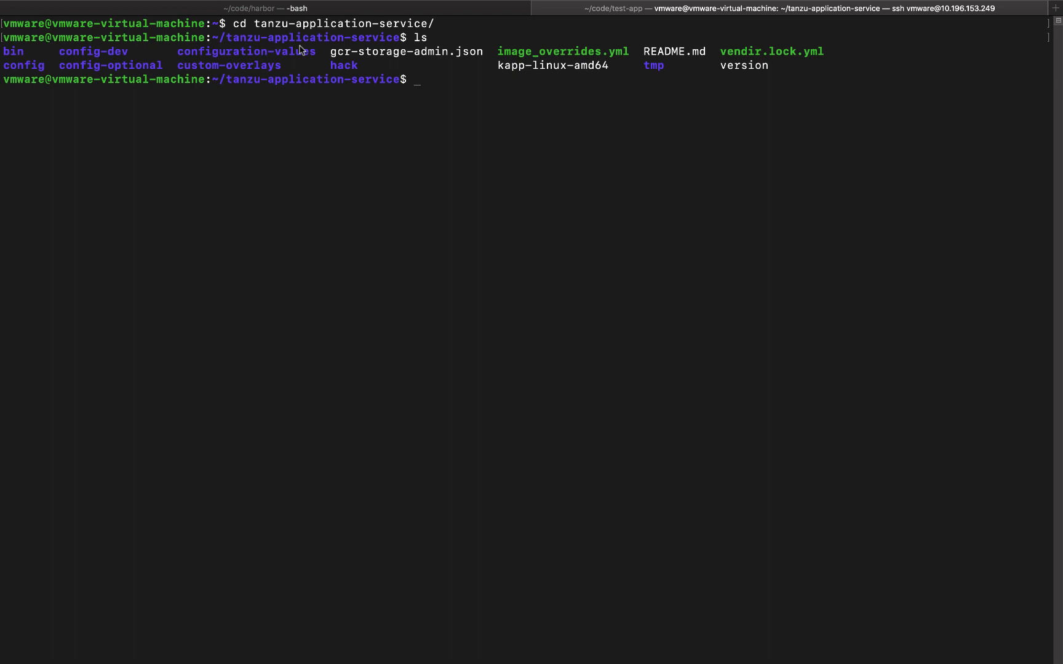
mouse_move(479, 79)
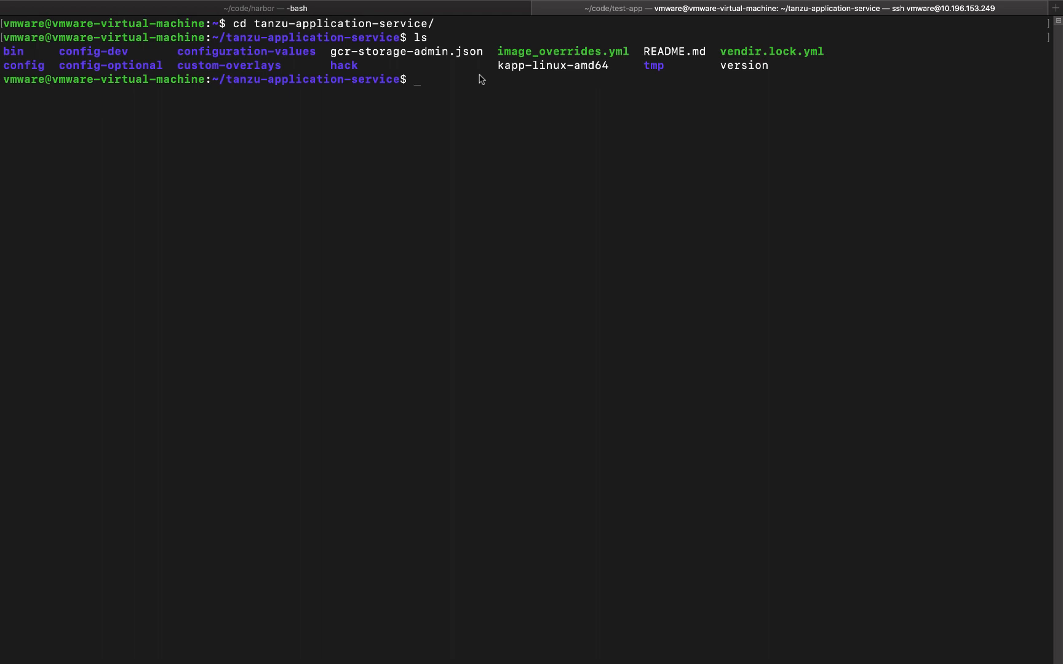
text(m)
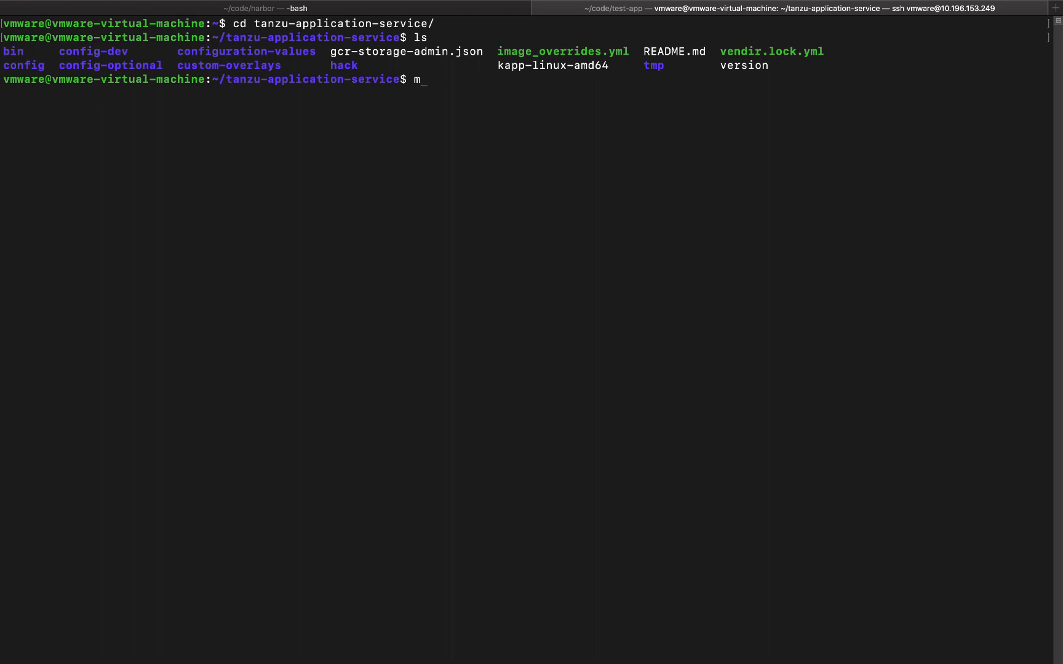
text(ore)
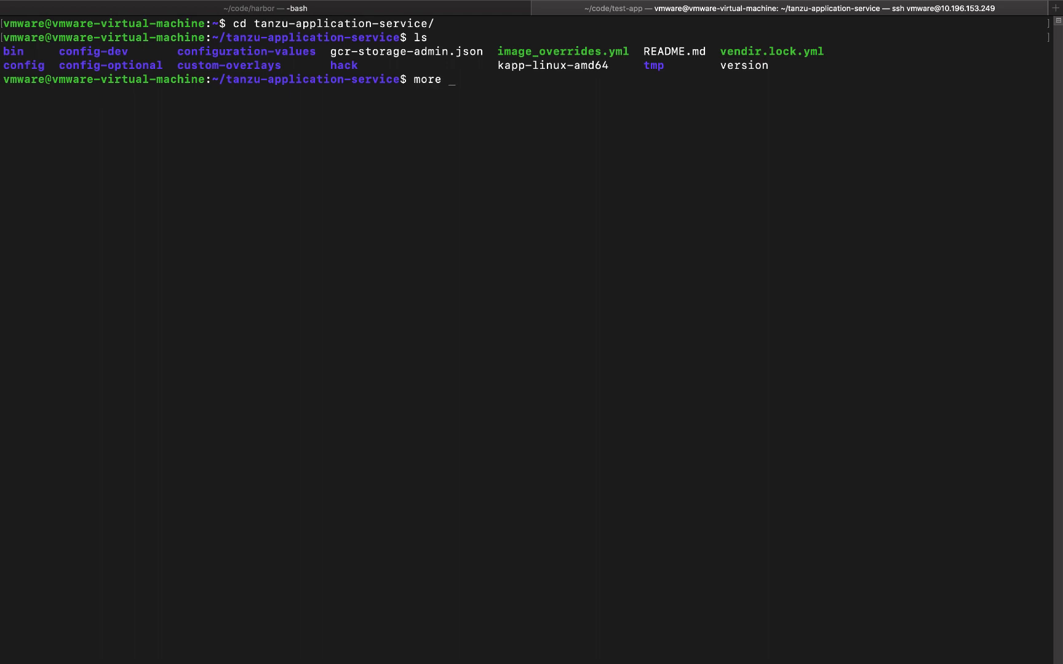
text(c)
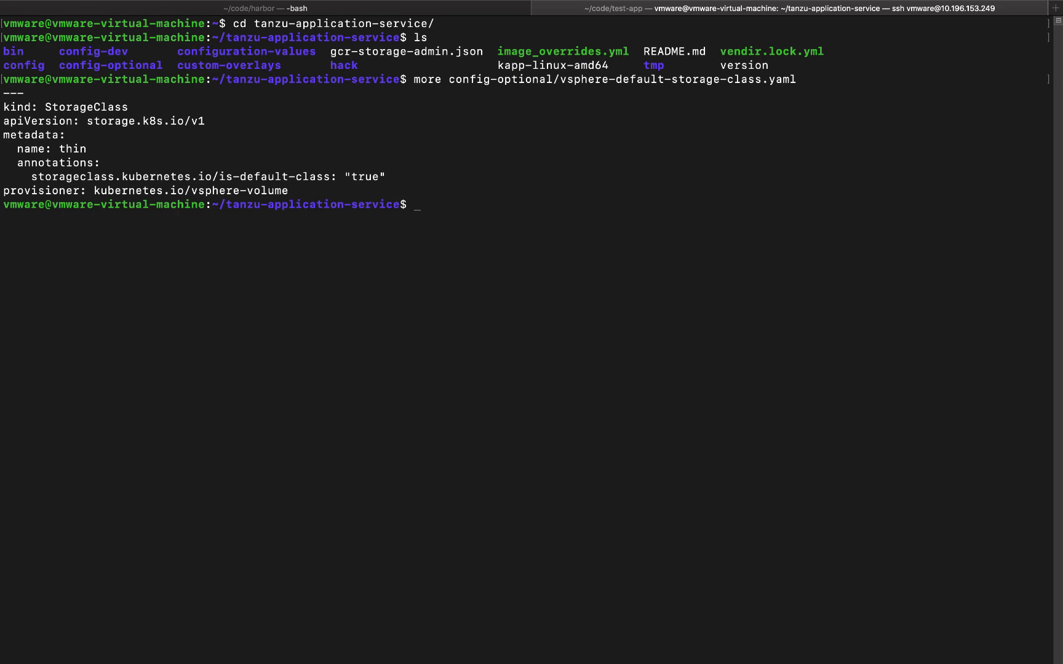
text(kubectl)
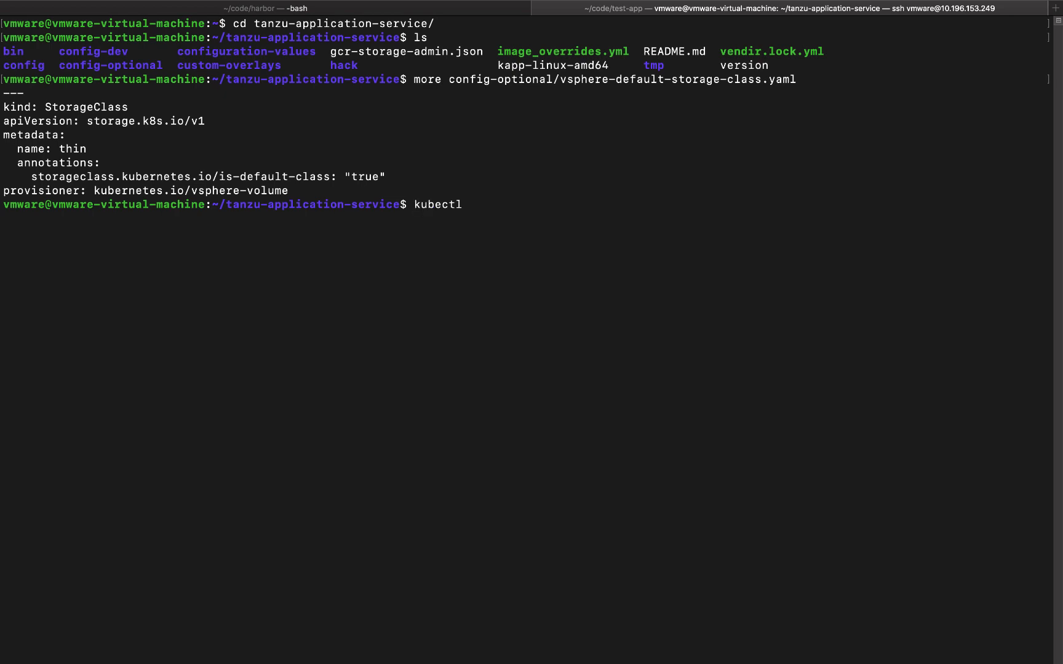
text(get sc)
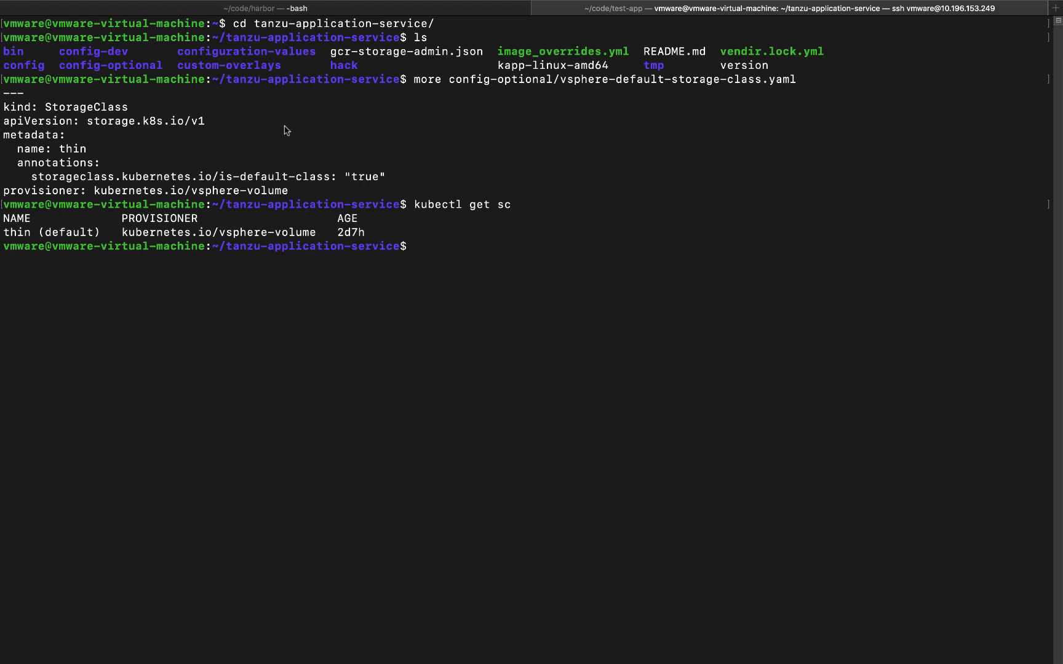
- Generate deployment values for tas.vsphere.local into configuration-values/deployment-values.yml and page through the file
text(./)
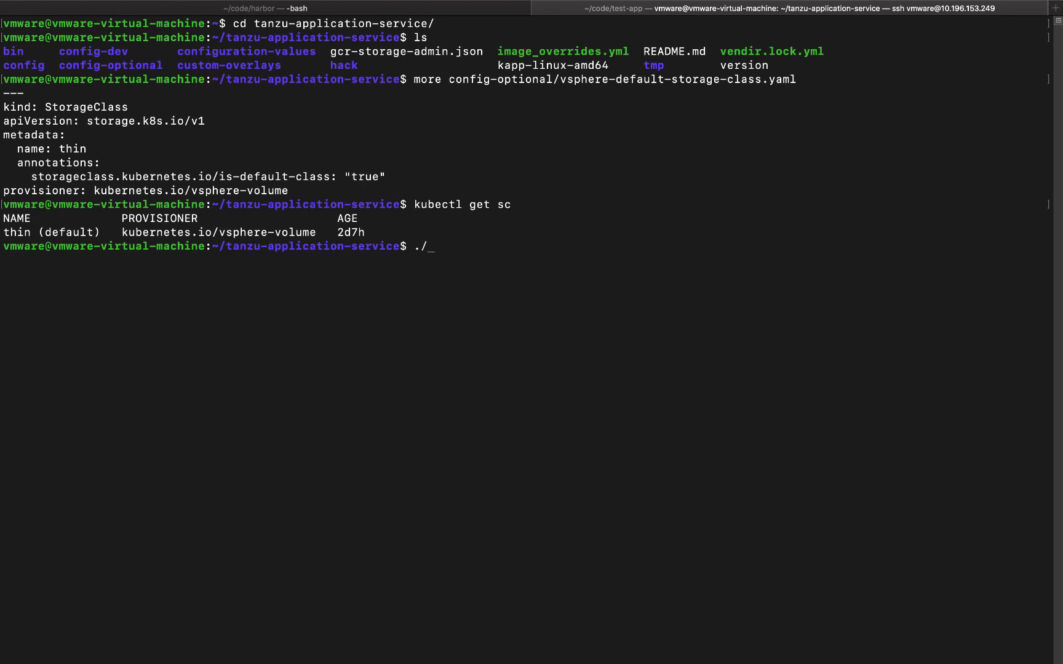
text(bin/)
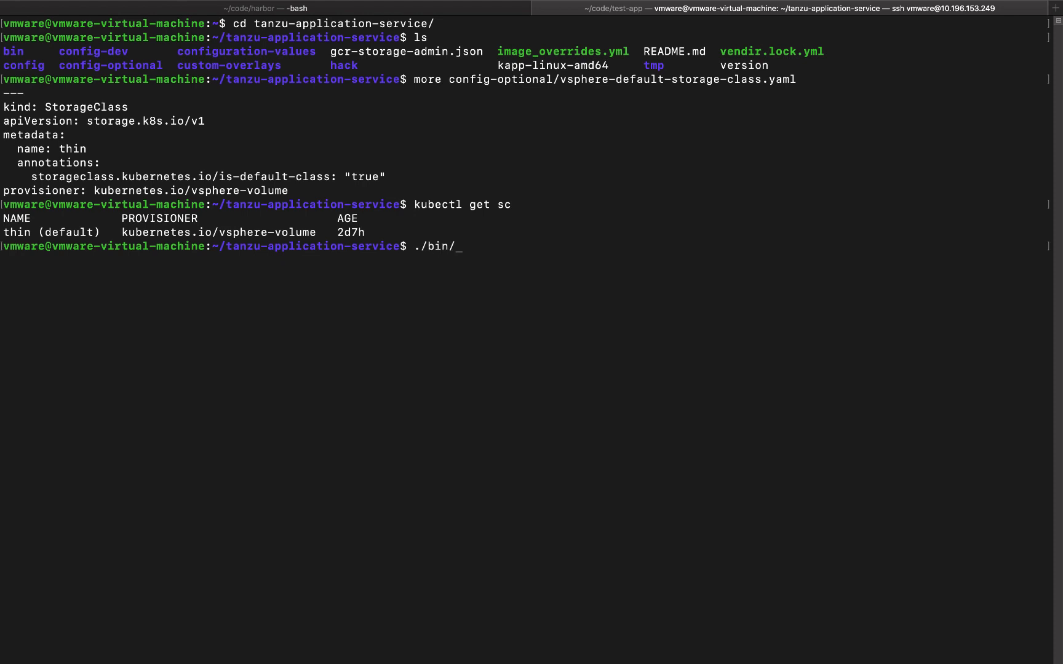
text(generate-values.sh -d)
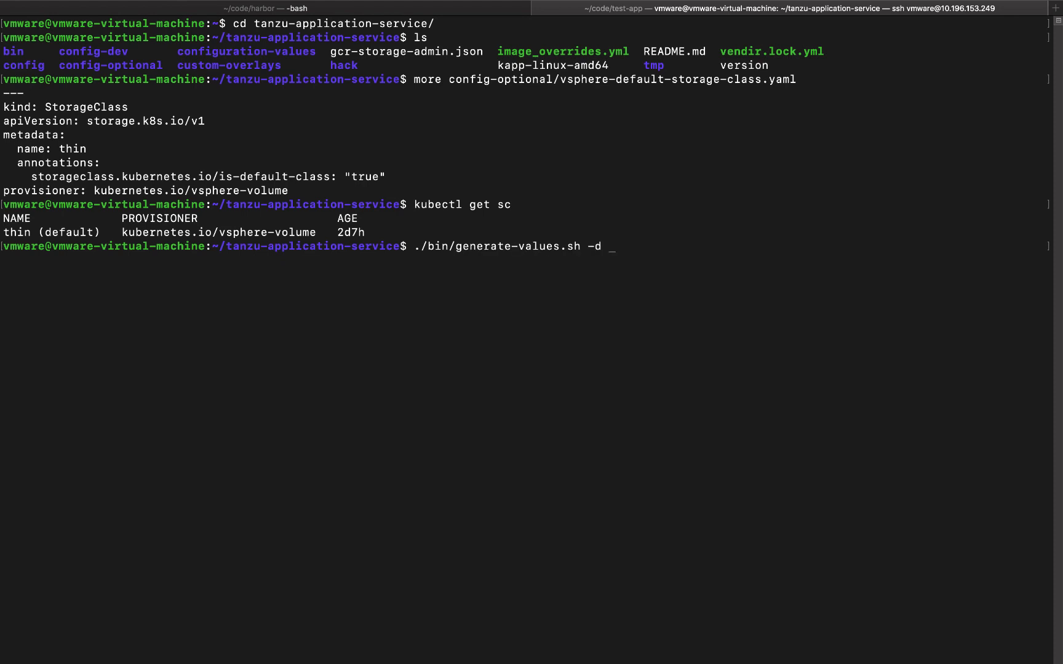
text(")
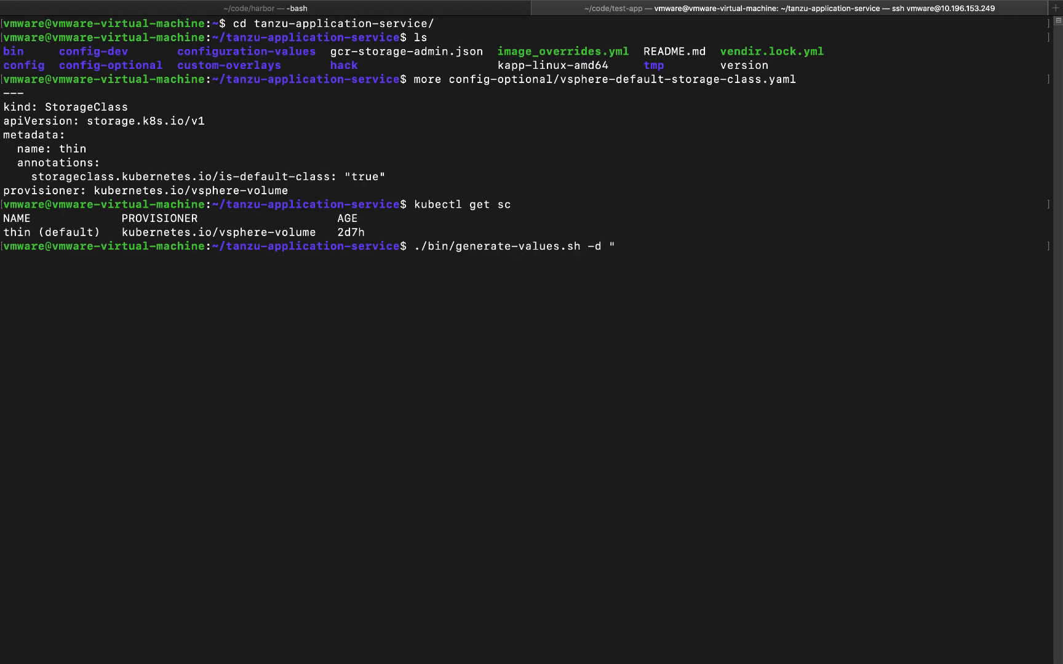
text(tas)
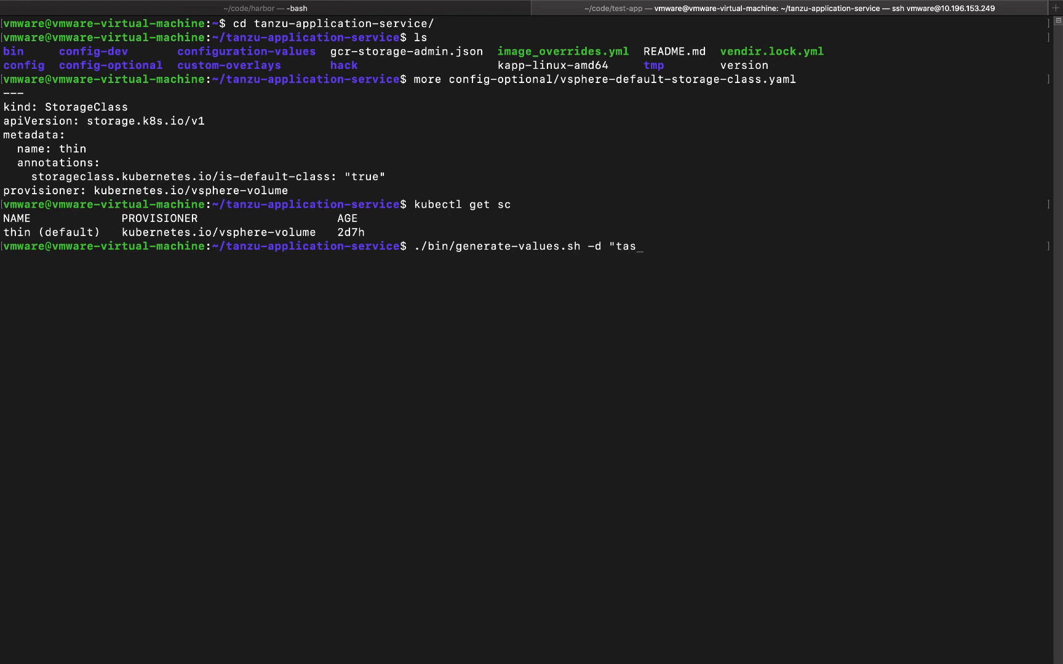
text(.vso)
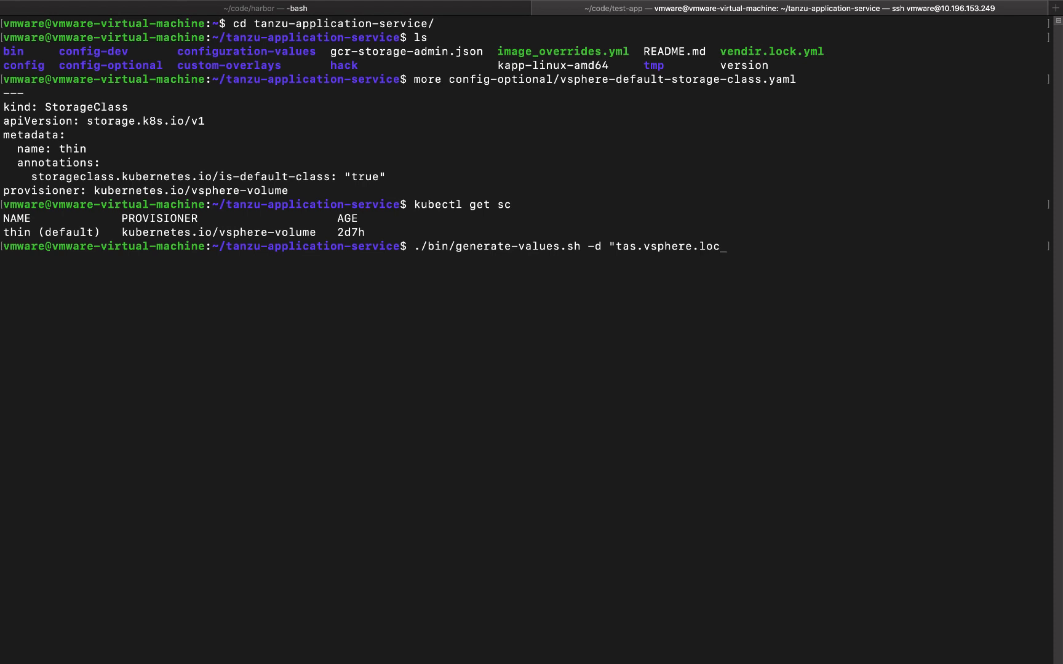
text(al")
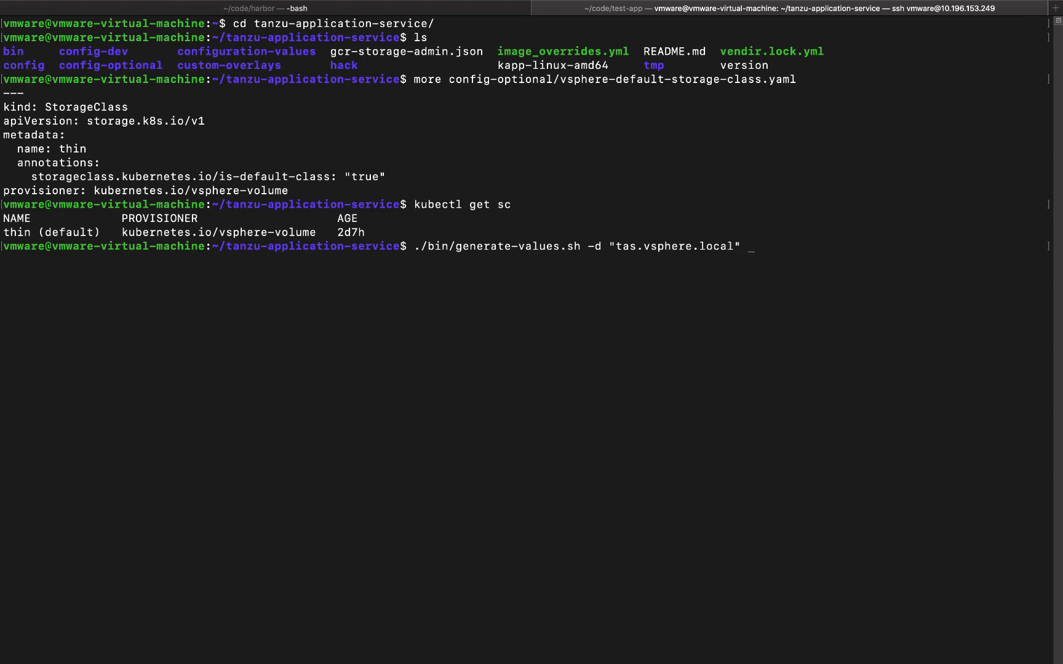
text(>)
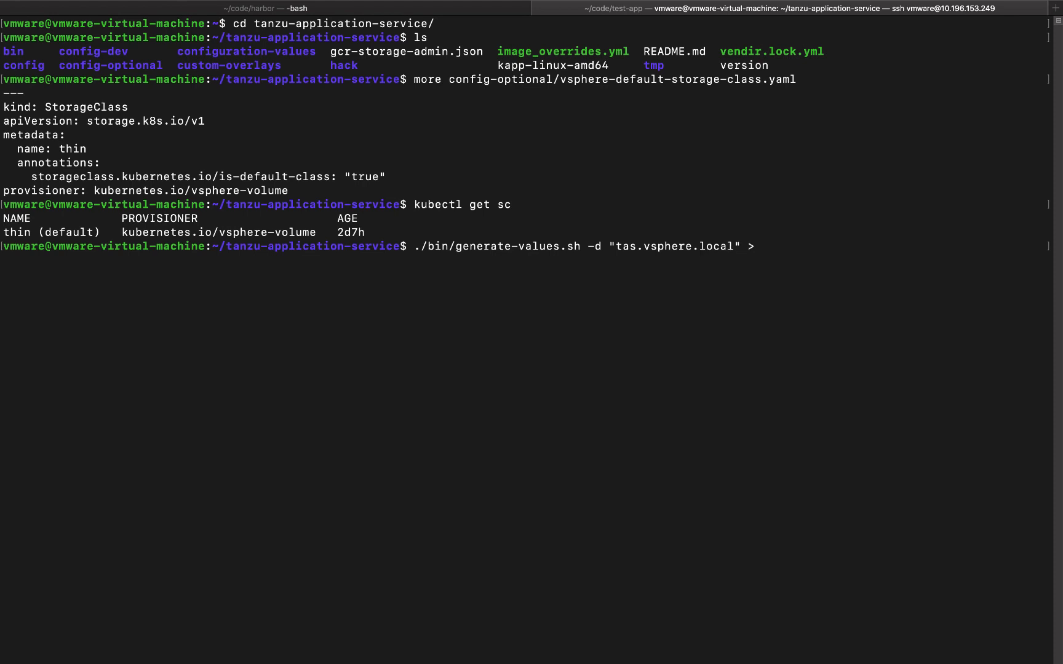
text(co)
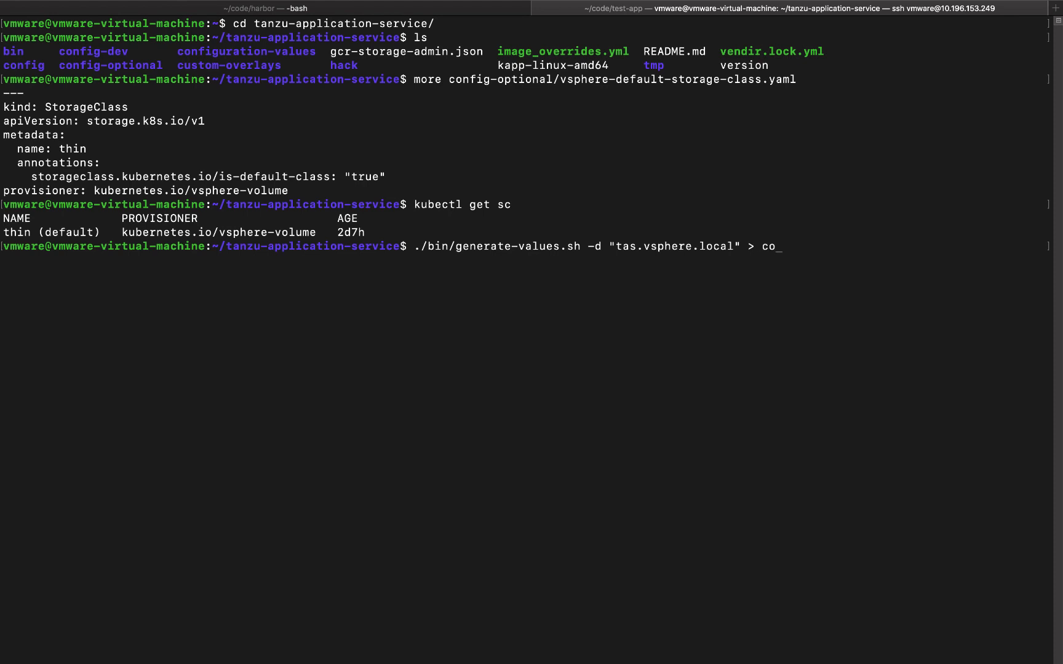
text(nfiguration-values/)
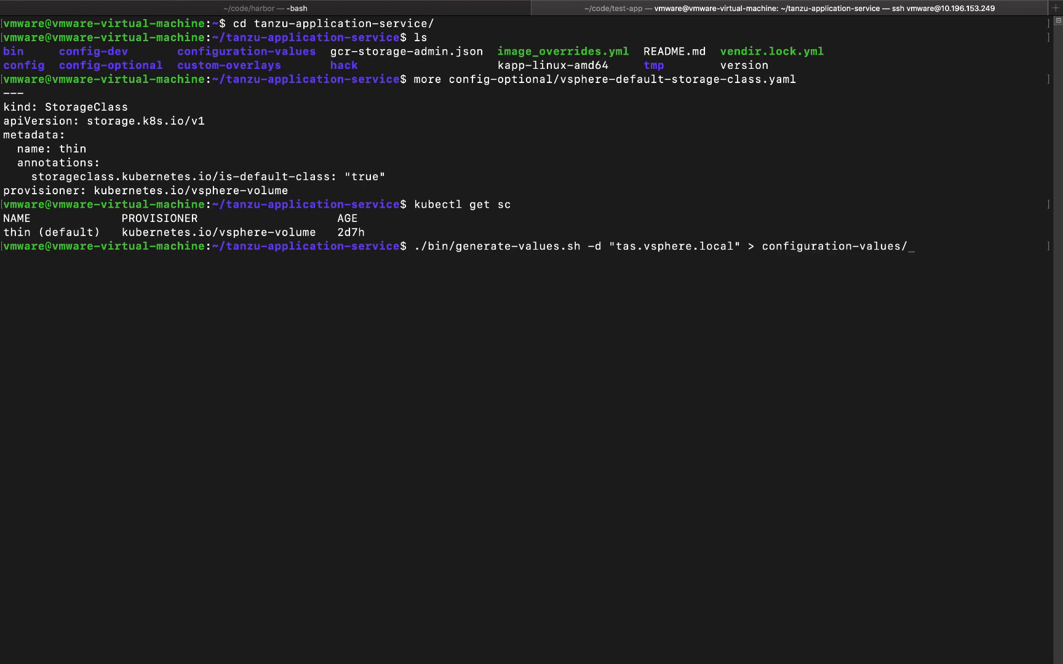
text(deployment-values.yml)
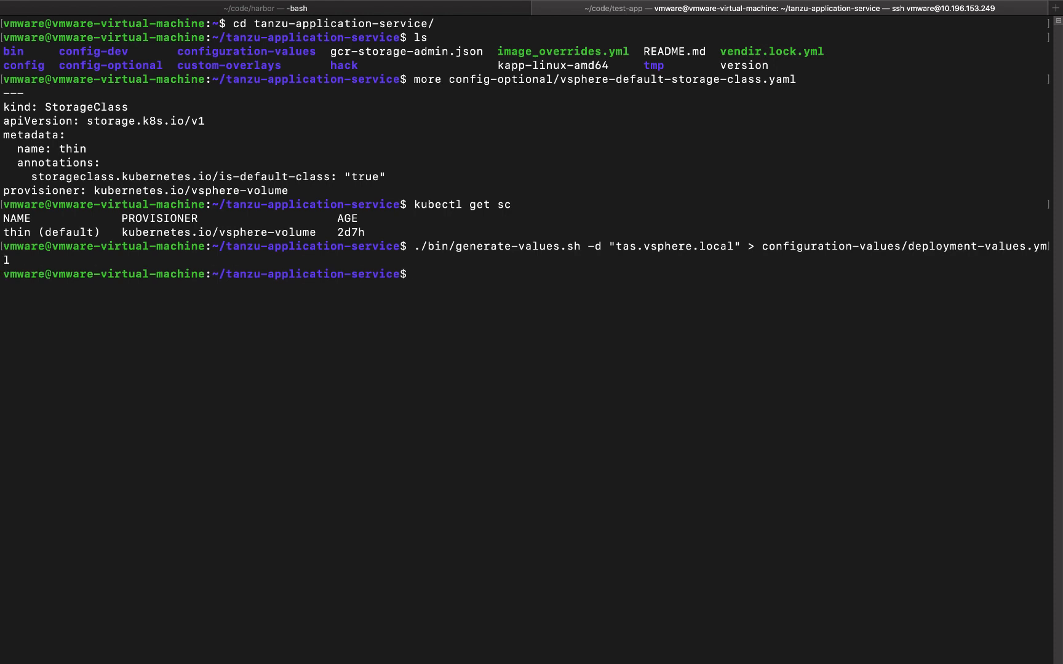
text(more)
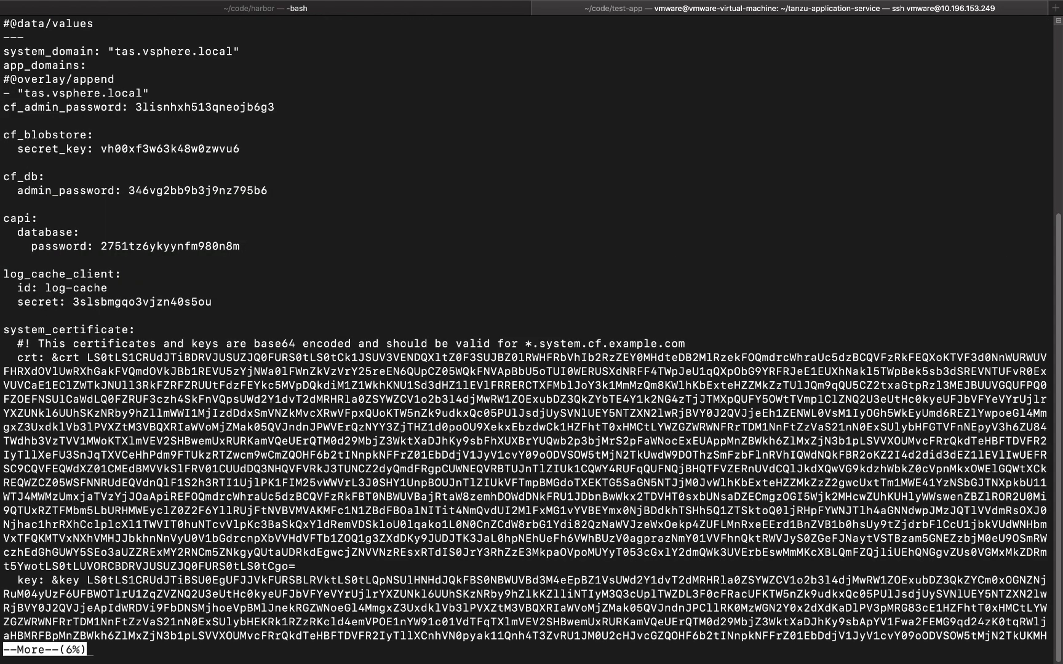
mouse_move(271, 142)
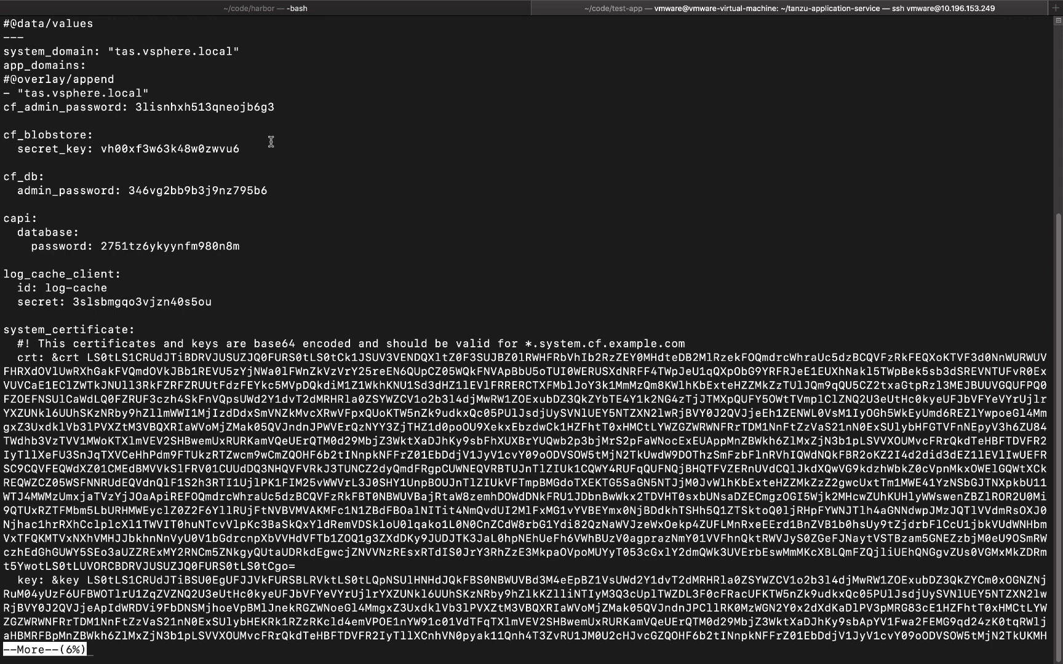
mouse_move(297, 123)
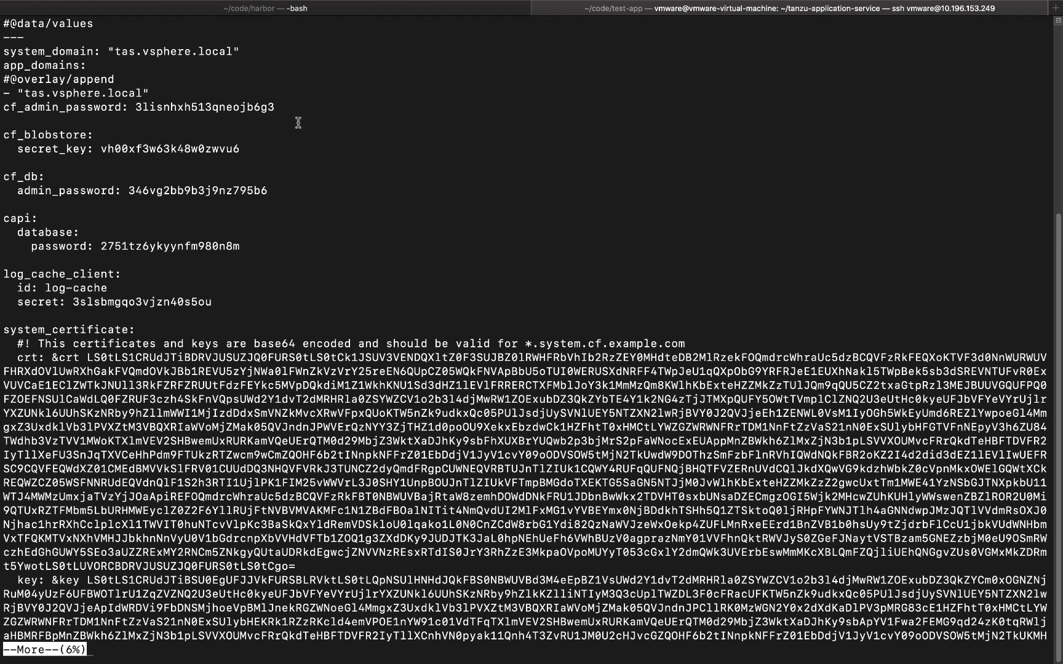
mouse_move(290, 119)
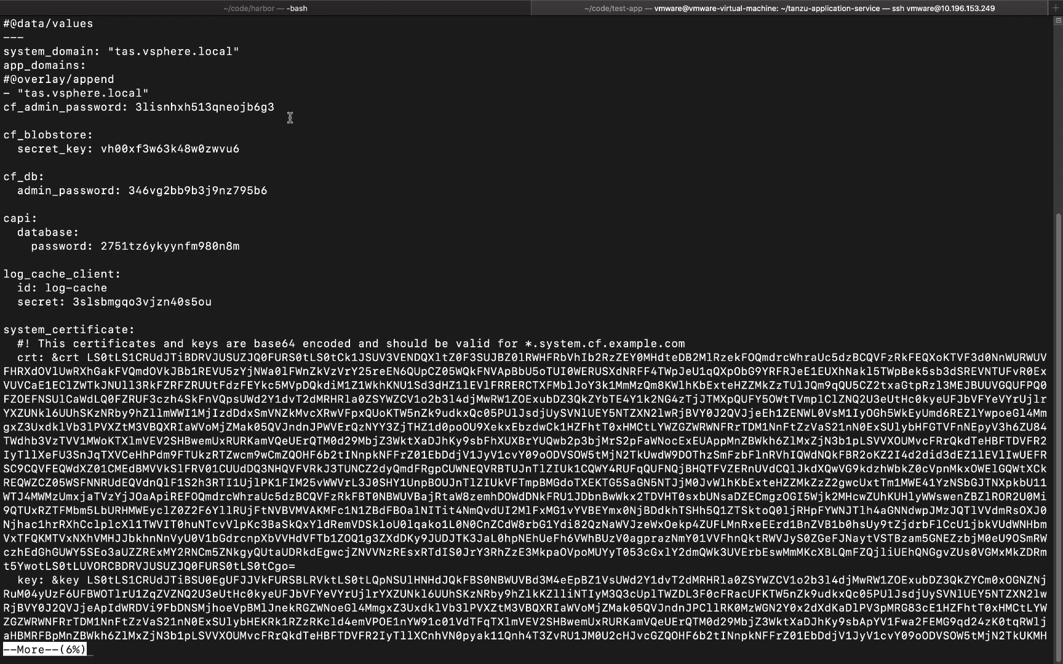
key(q)
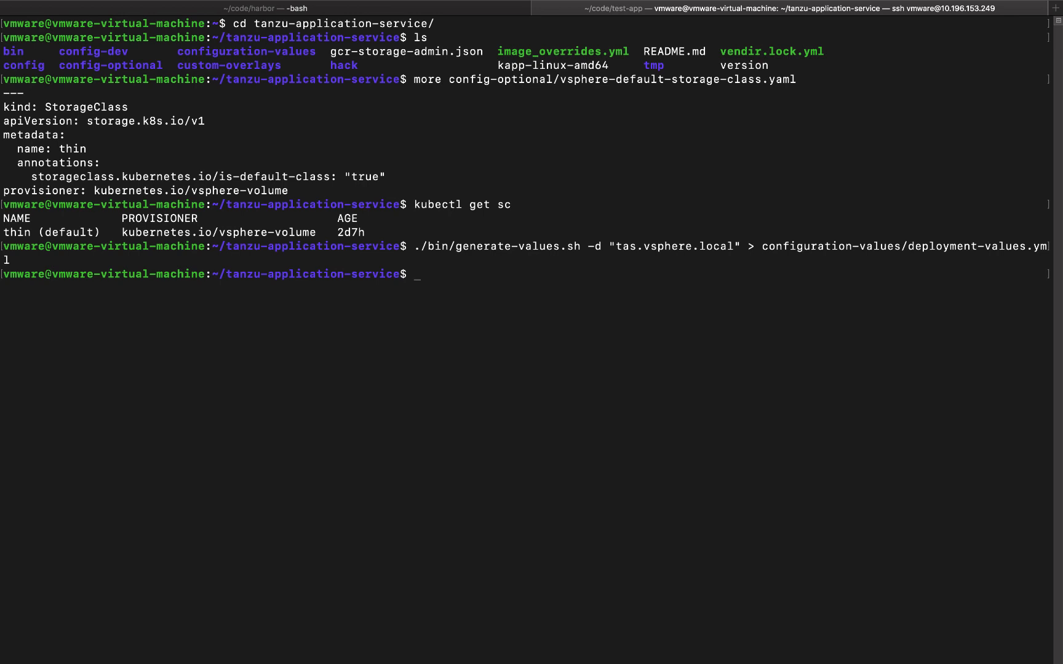
text(more)
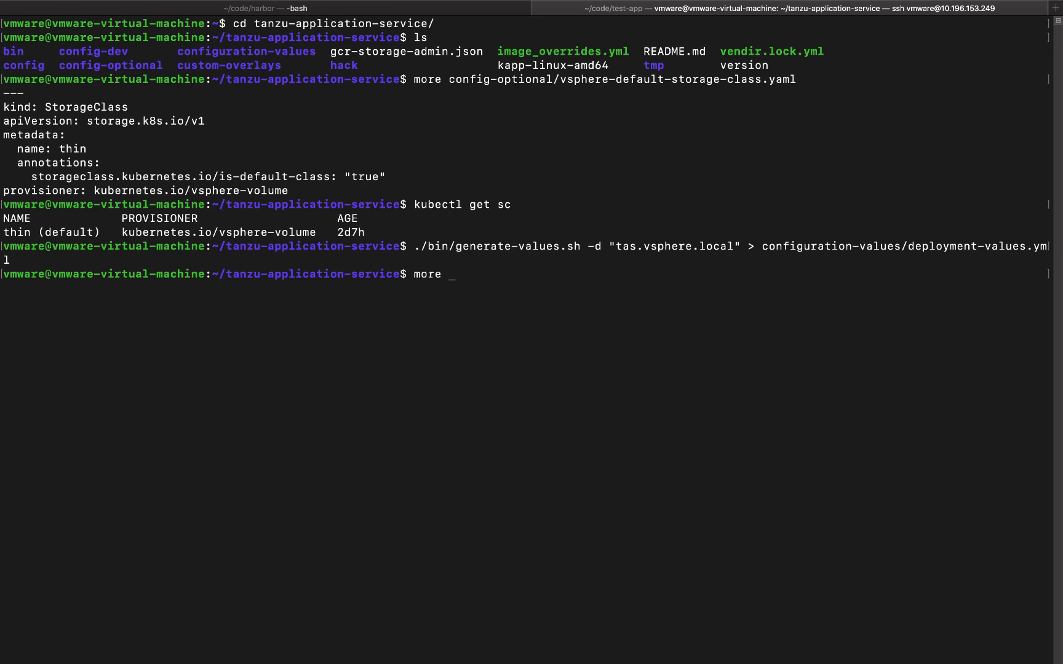
text(vi conf)
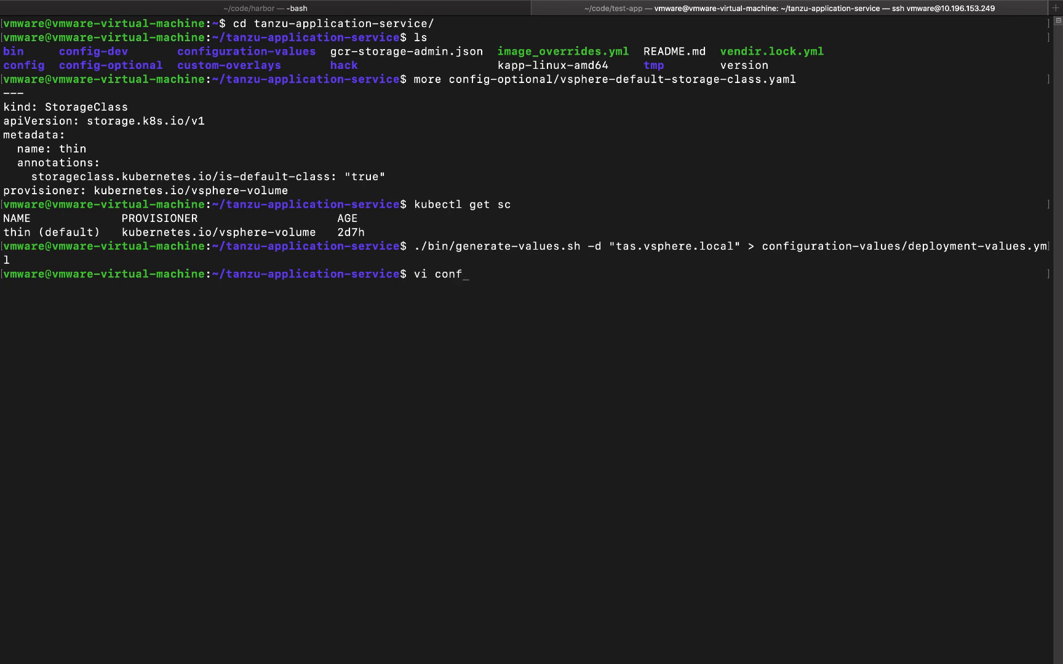
key(Enter)
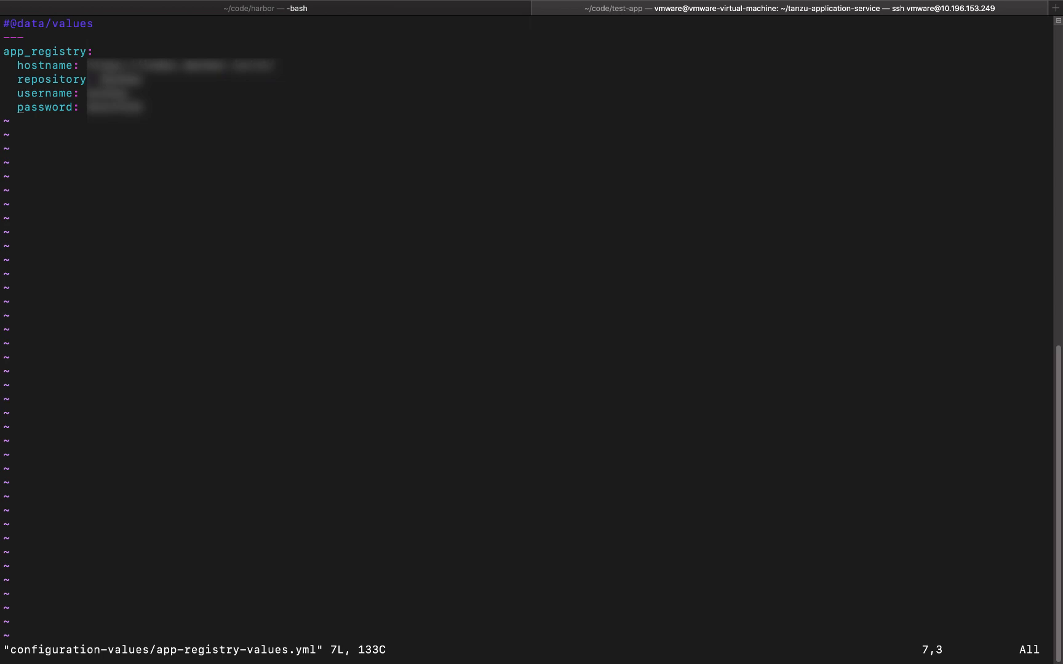
text(:q)
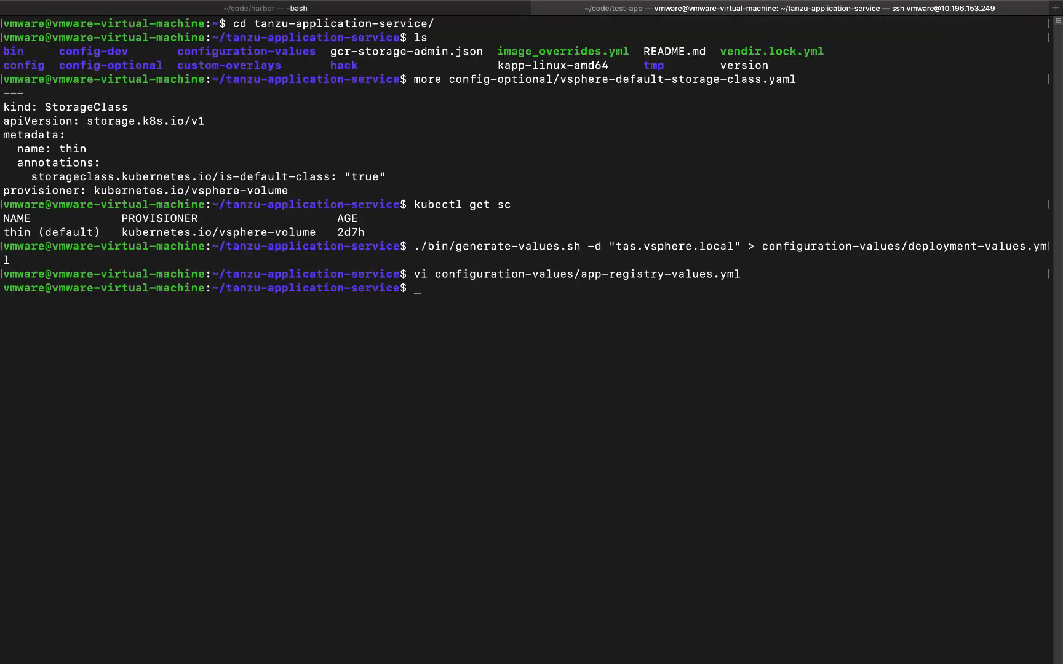
text(vi configuration-values/app-r)
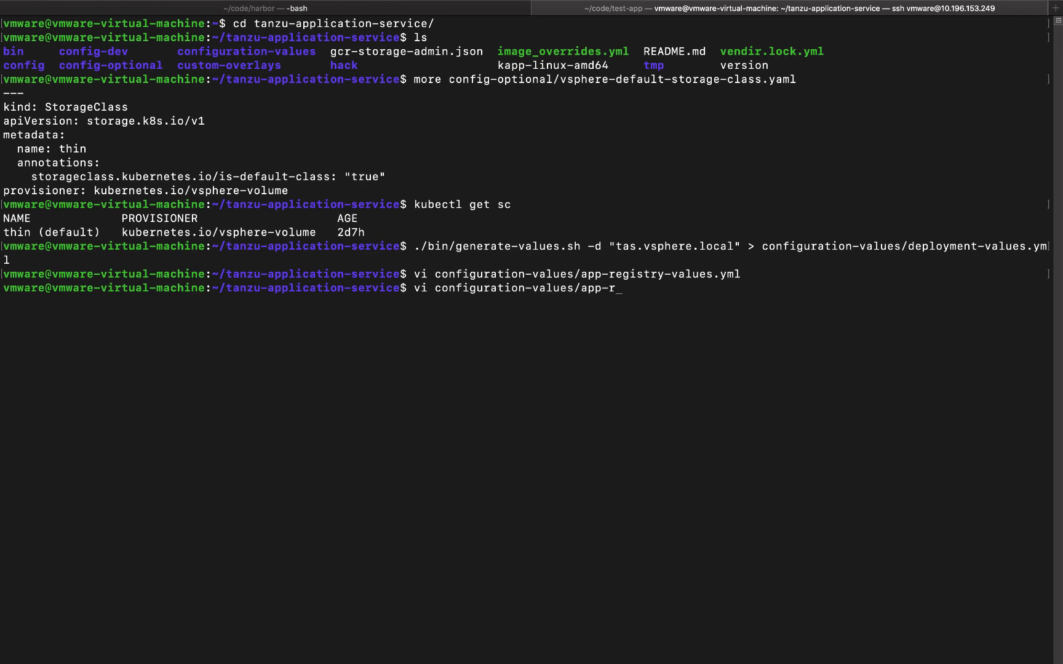
text(system-registry-values.yml)
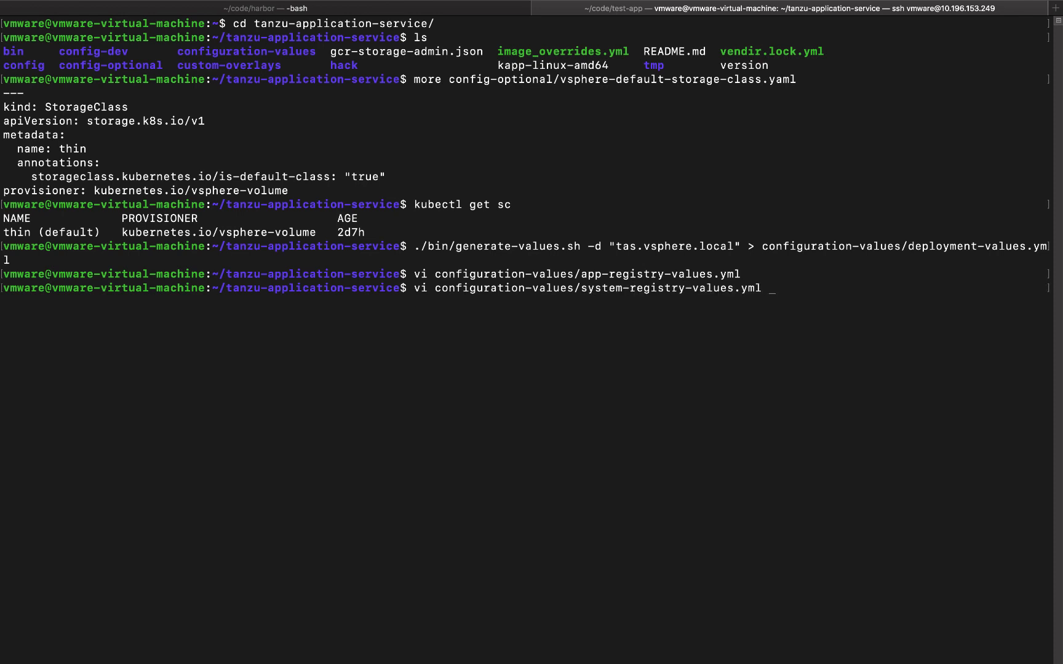
key(Enter)
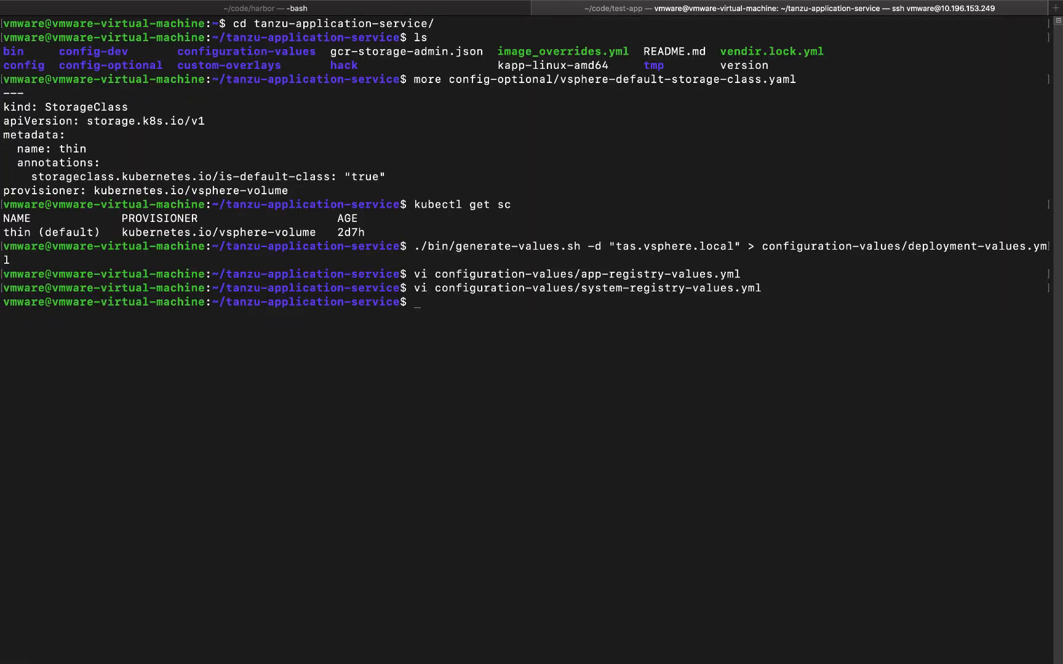
- Run ./bin/install-tas.sh against configuration-values and follow the output until it reports Succeeded
text(./)
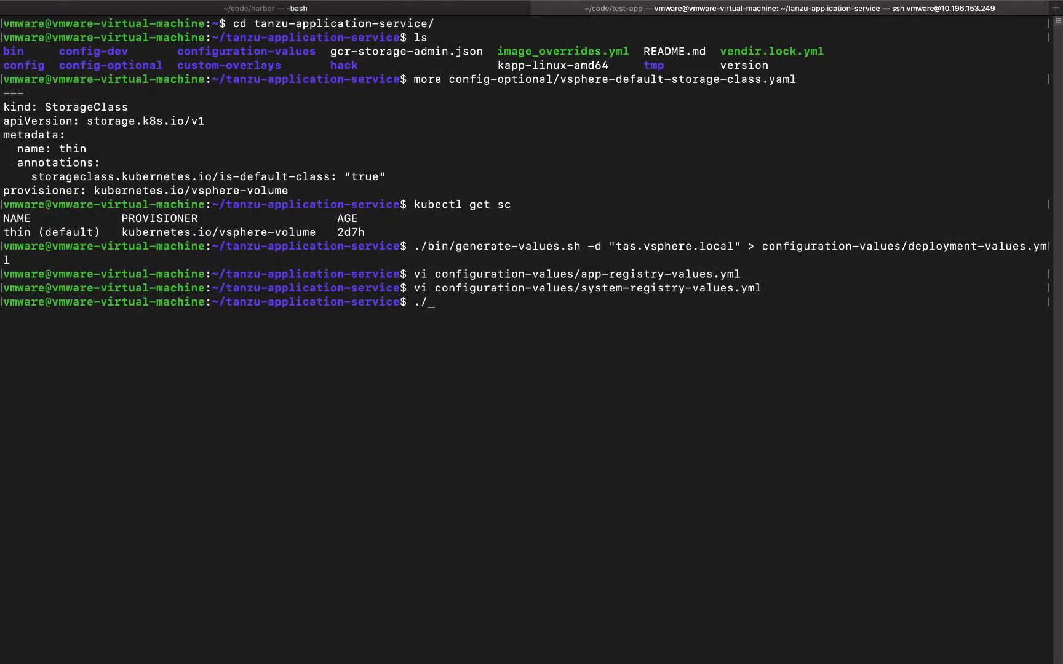
text(bin/install-tas.sh)
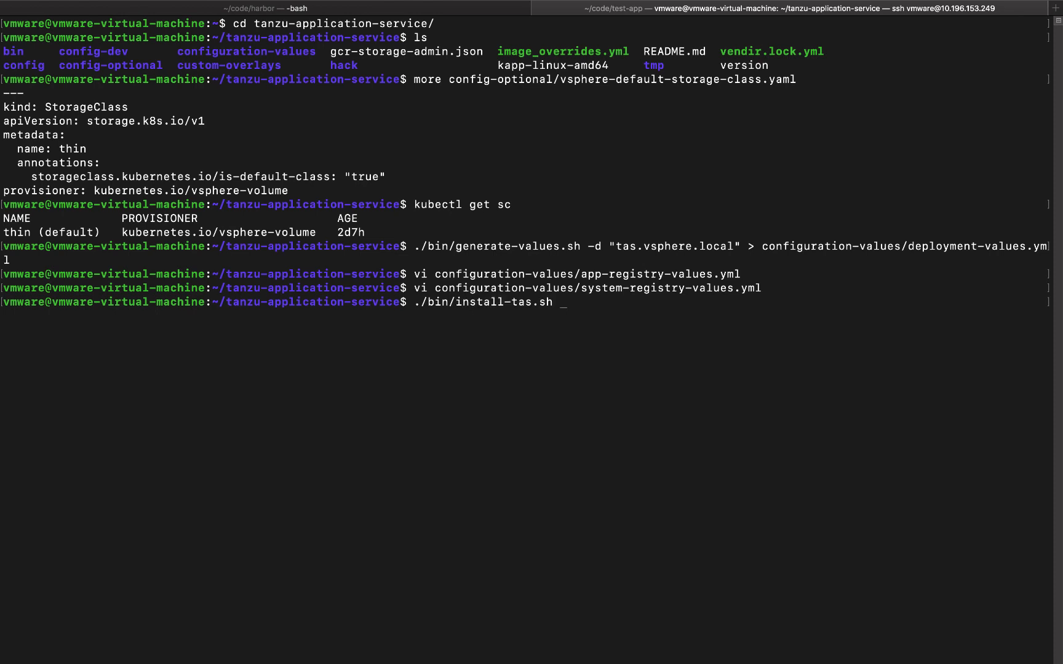
text(configuration-values)
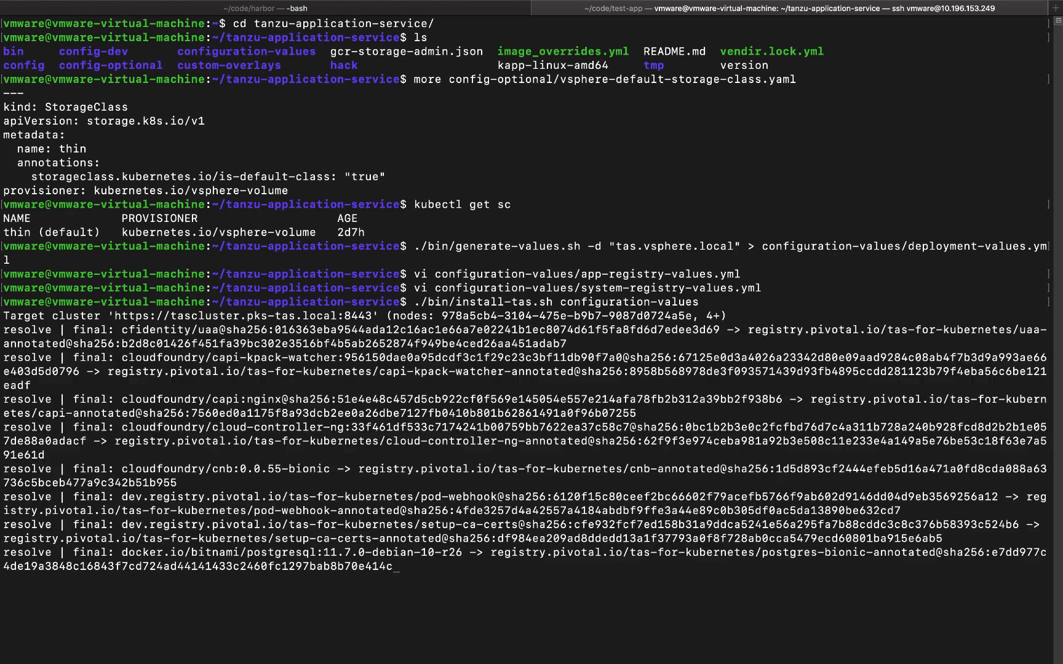
scroll(down, 3)
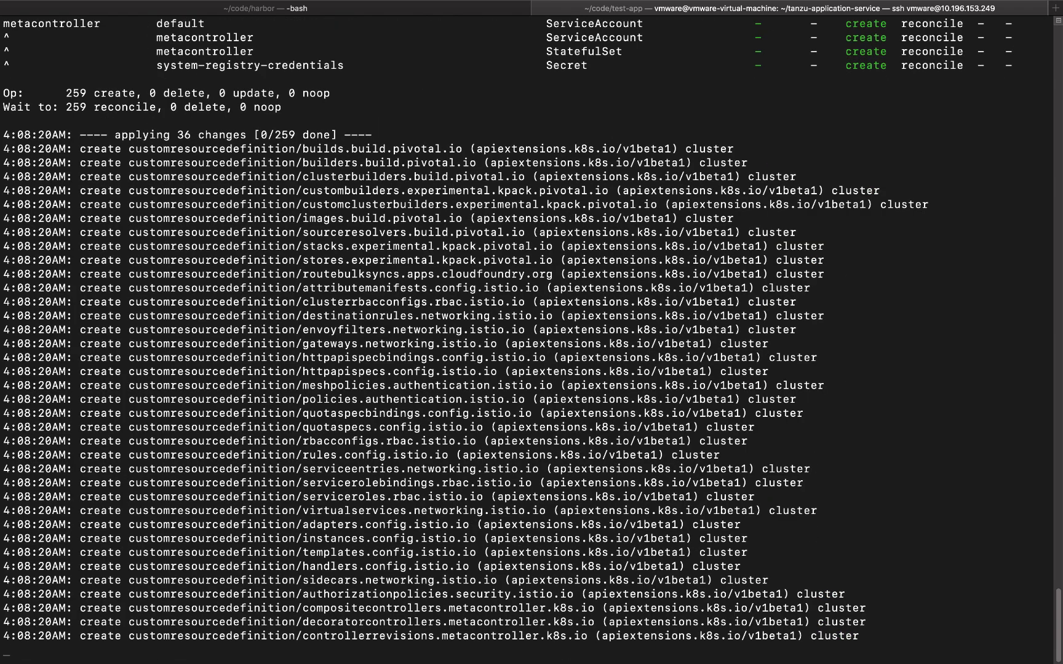
scroll(down, 3)
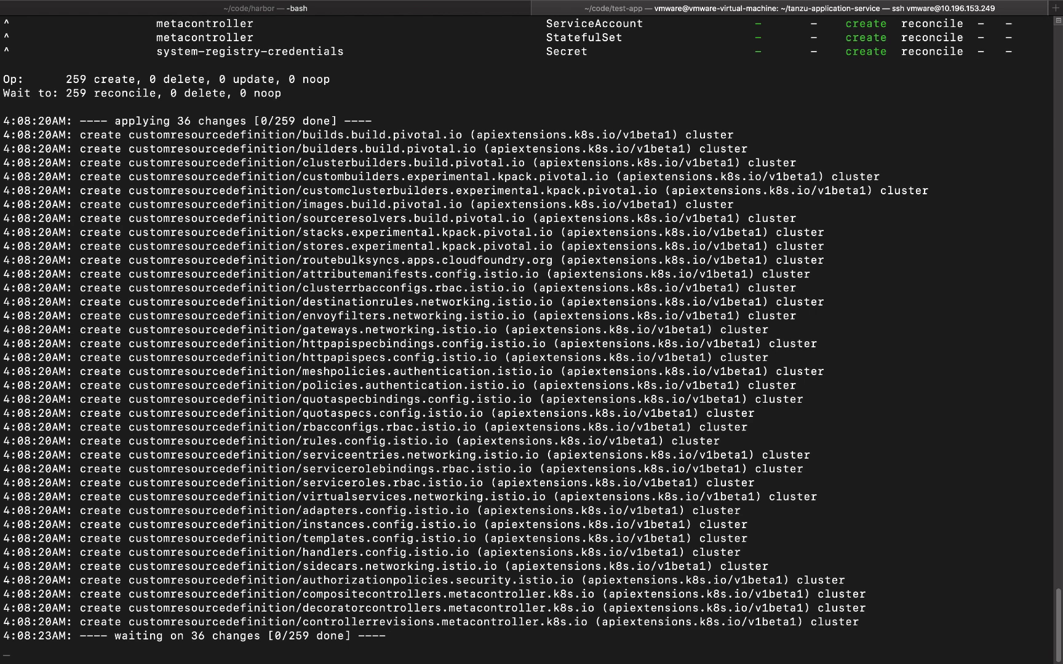
scroll(down, 3)
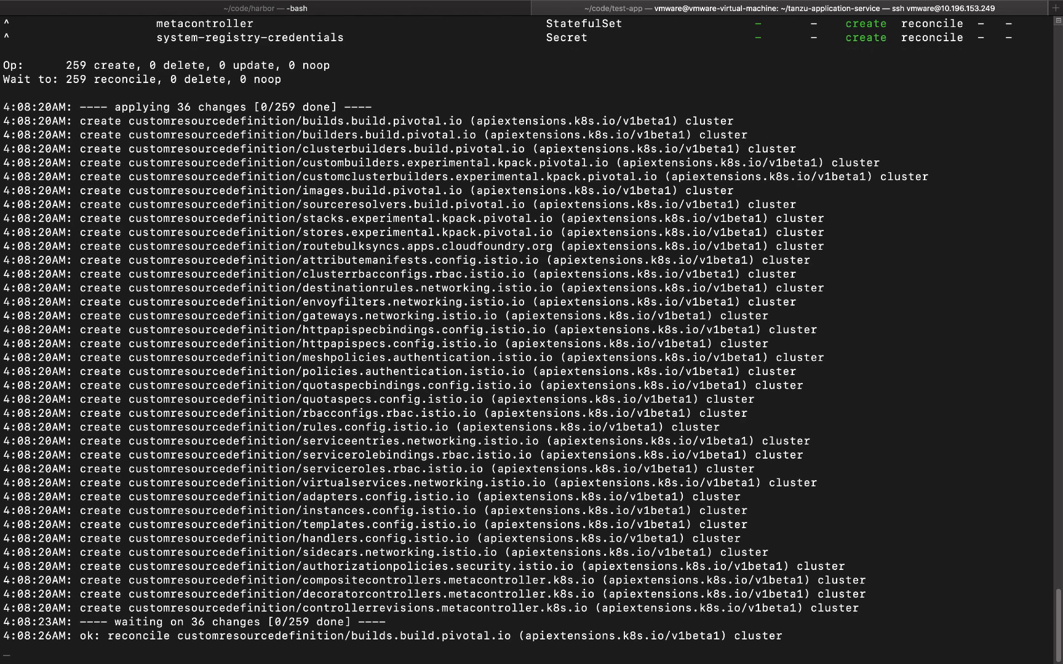
scroll(down, 3)
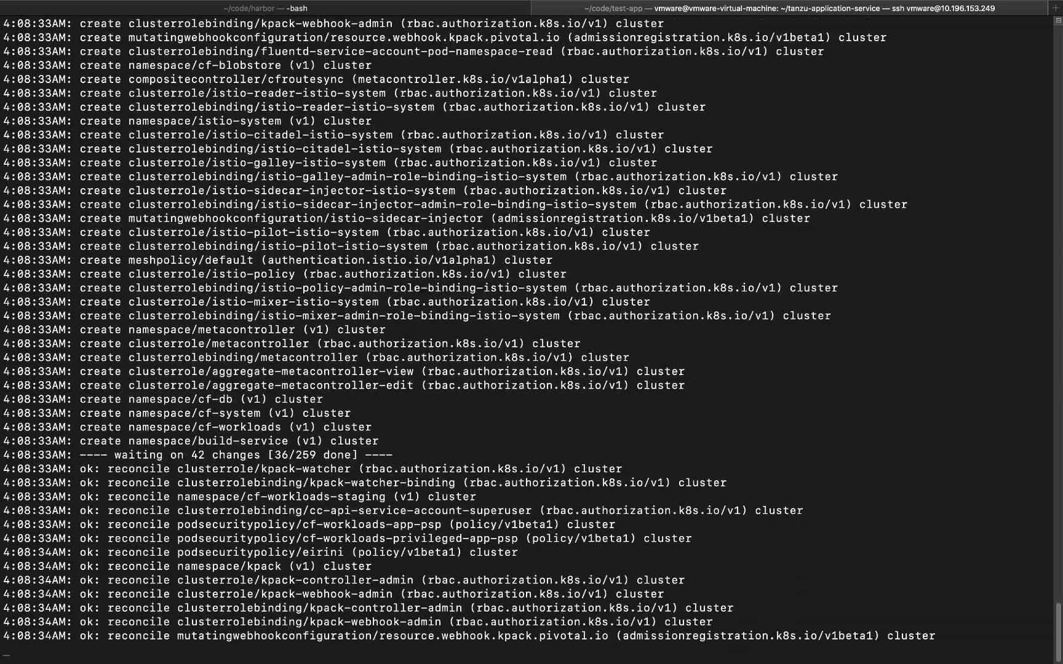
scroll(down, 3)
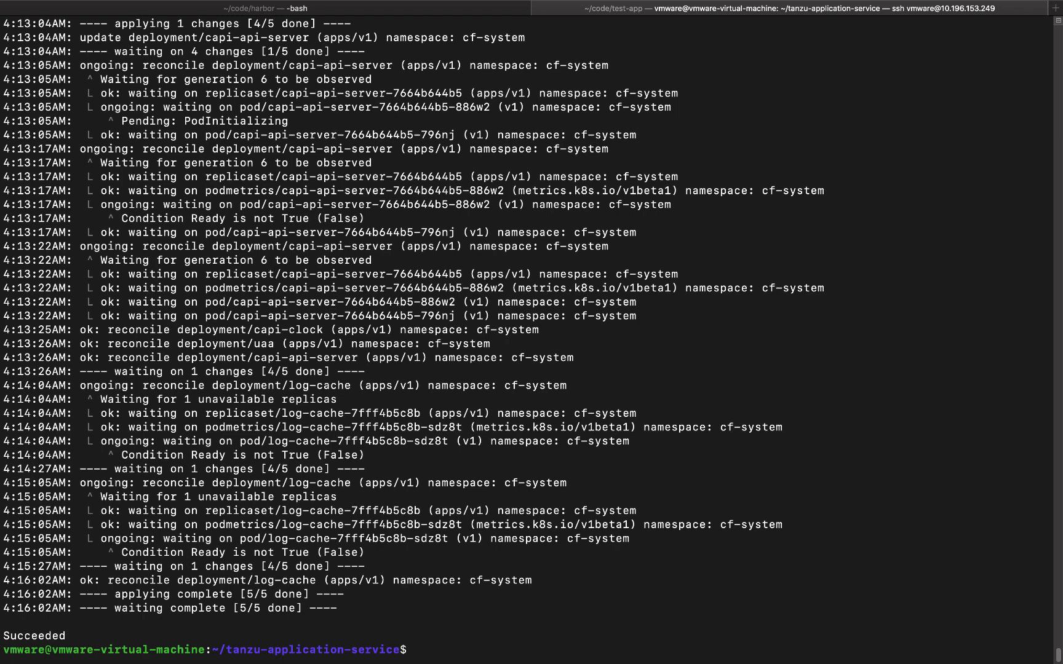
text(kubectl get ns)
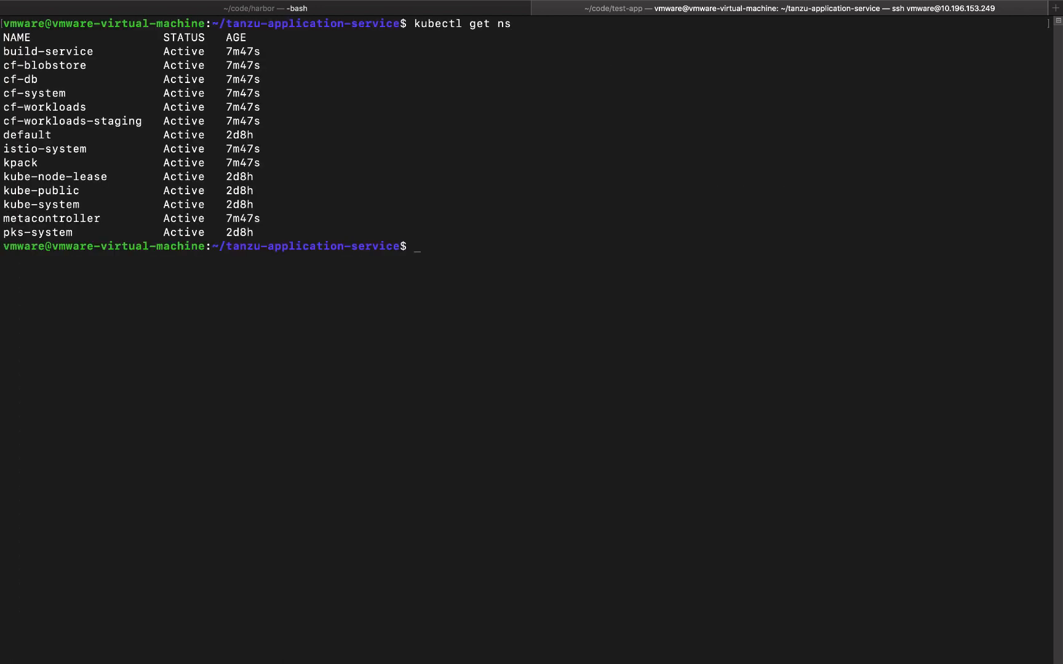
mouse_move(117, 185)
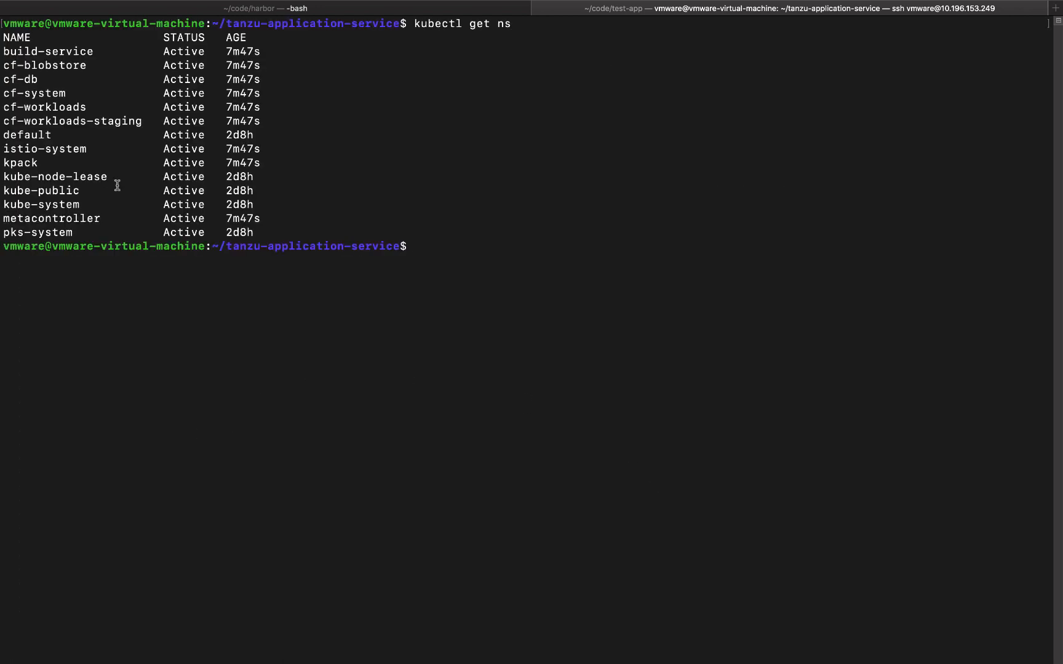
mouse_move(104, 58)
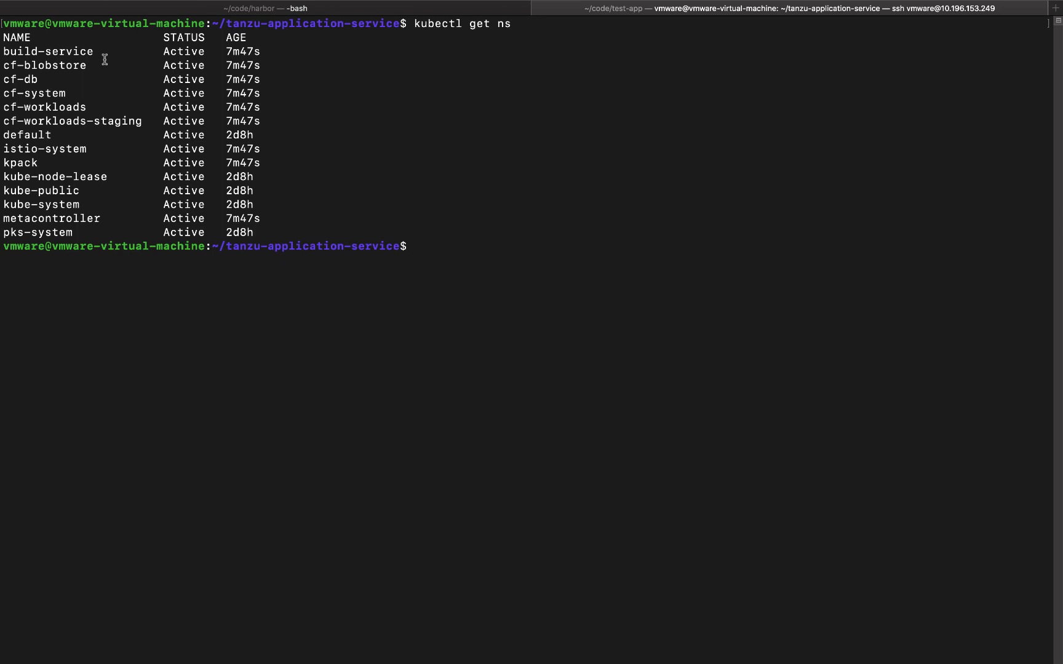
mouse_move(105, 114)
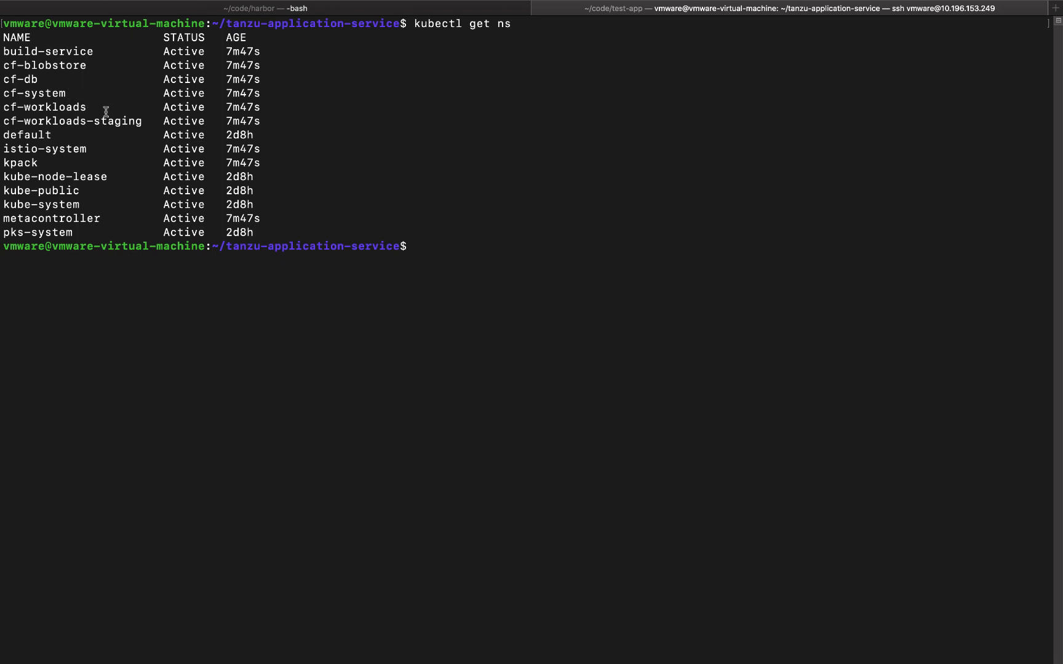
mouse_move(75, 178)
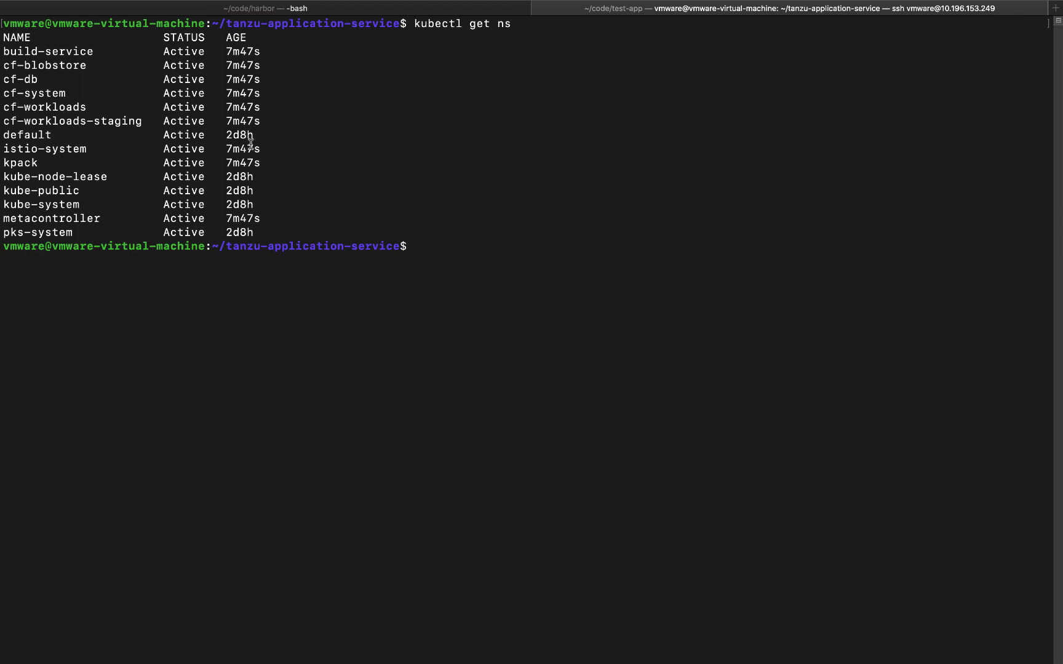
mouse_move(635, 174)
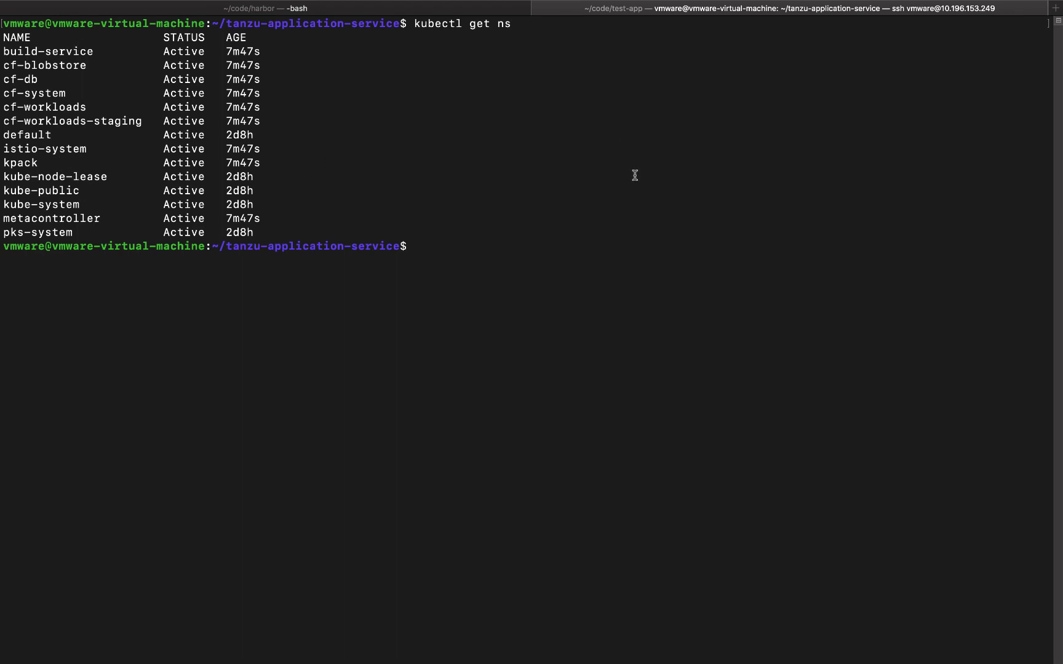
text(k)
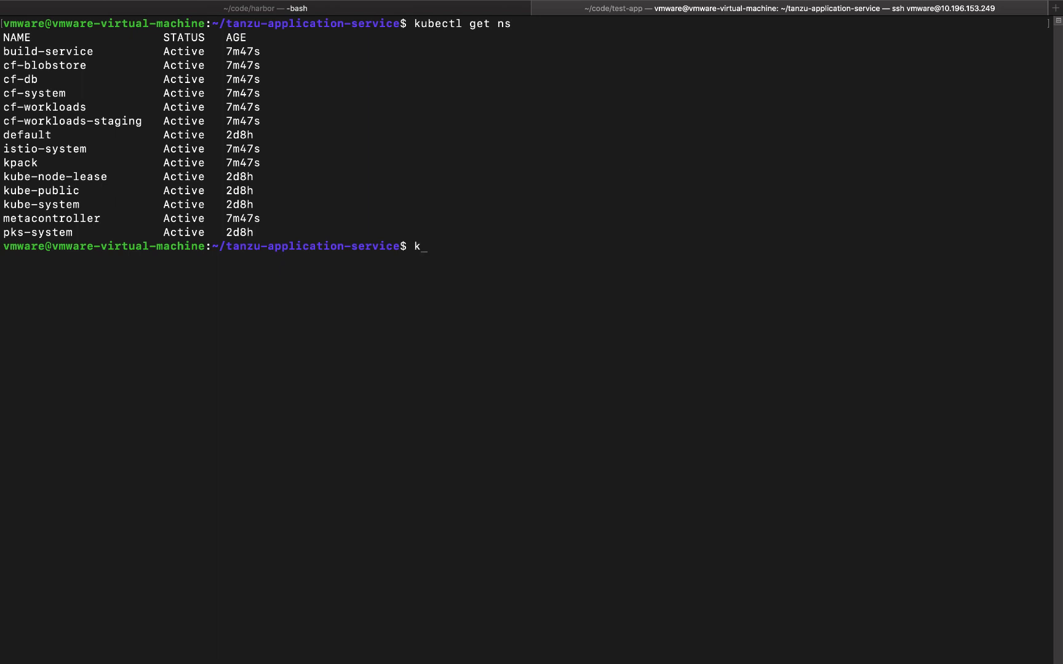
- List all pods across the TAS namespaces as Running or Completed, then list the namespaces again
text(ubectl get pods -A)
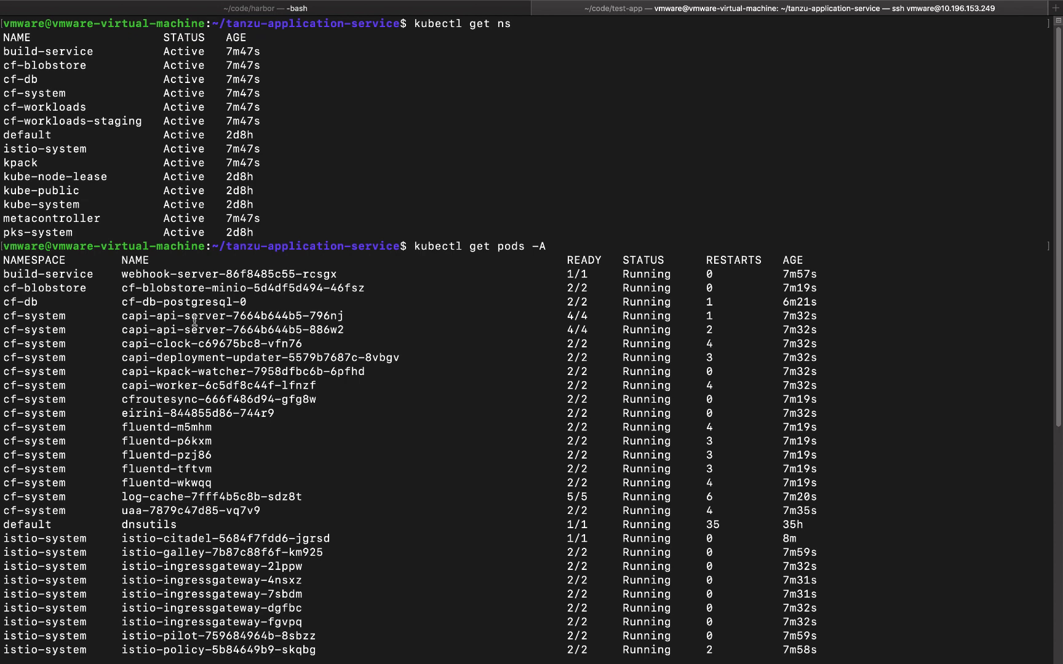
mouse_move(195, 484)
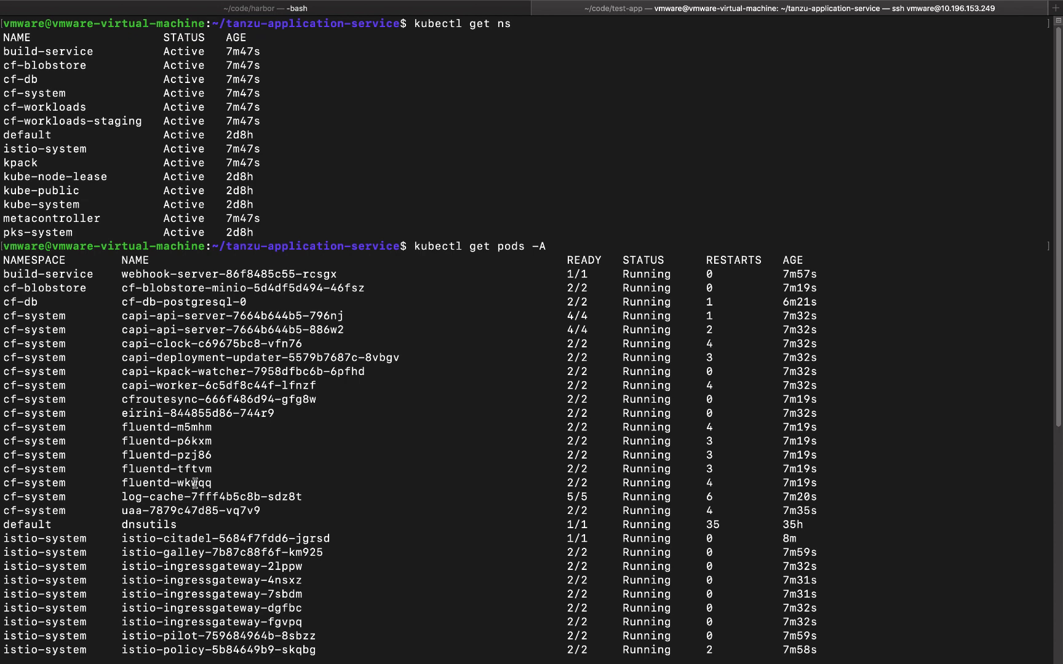
scroll(down, 3)
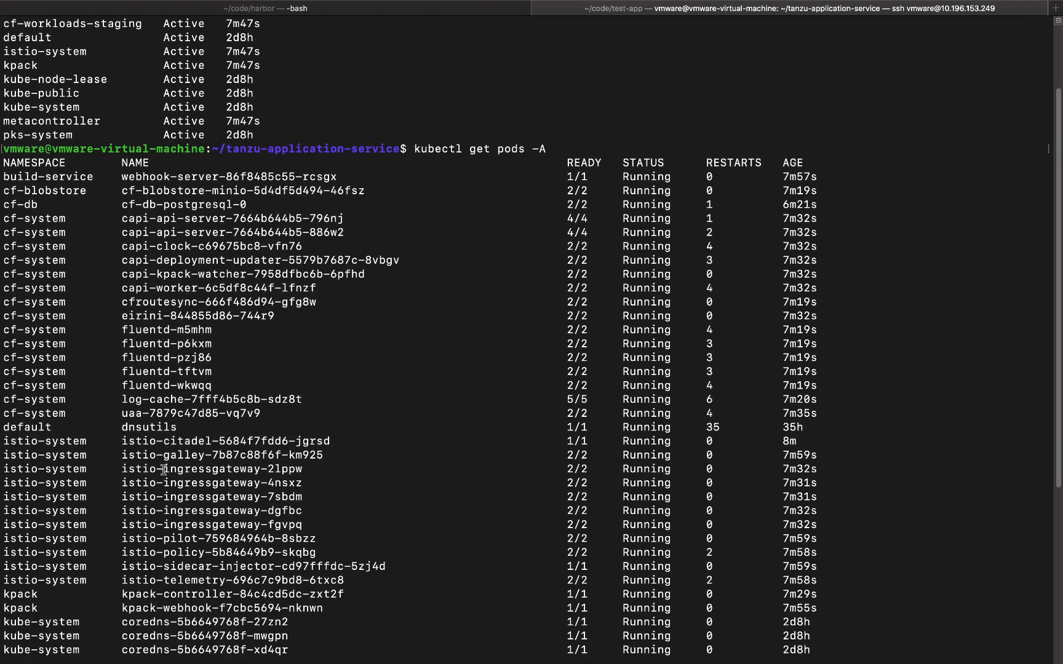
scroll(down, 3)
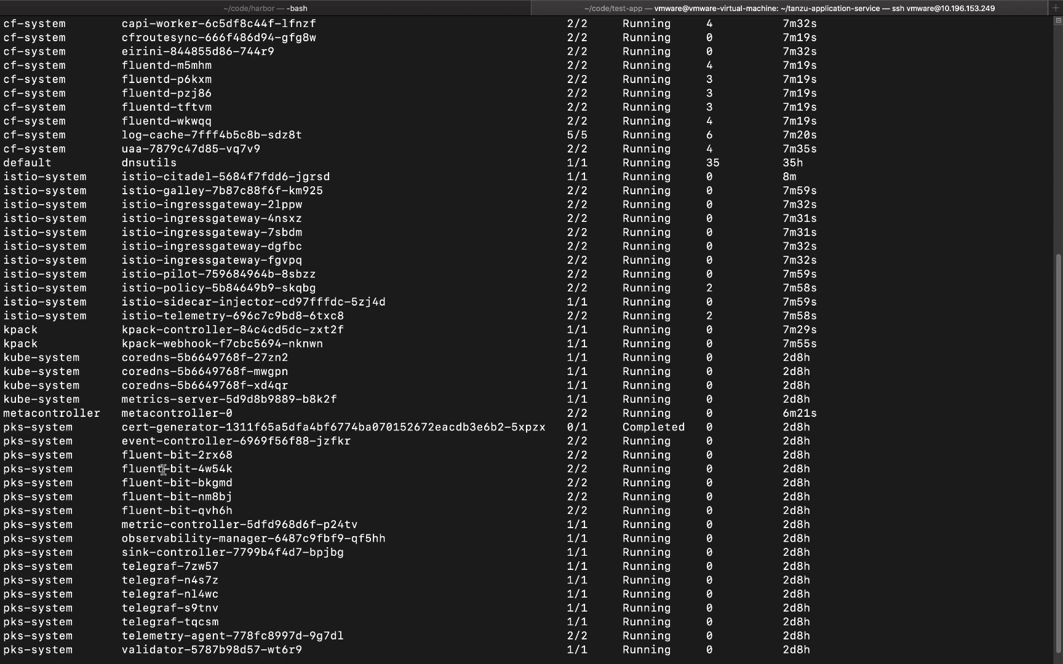
scroll(down, 3)
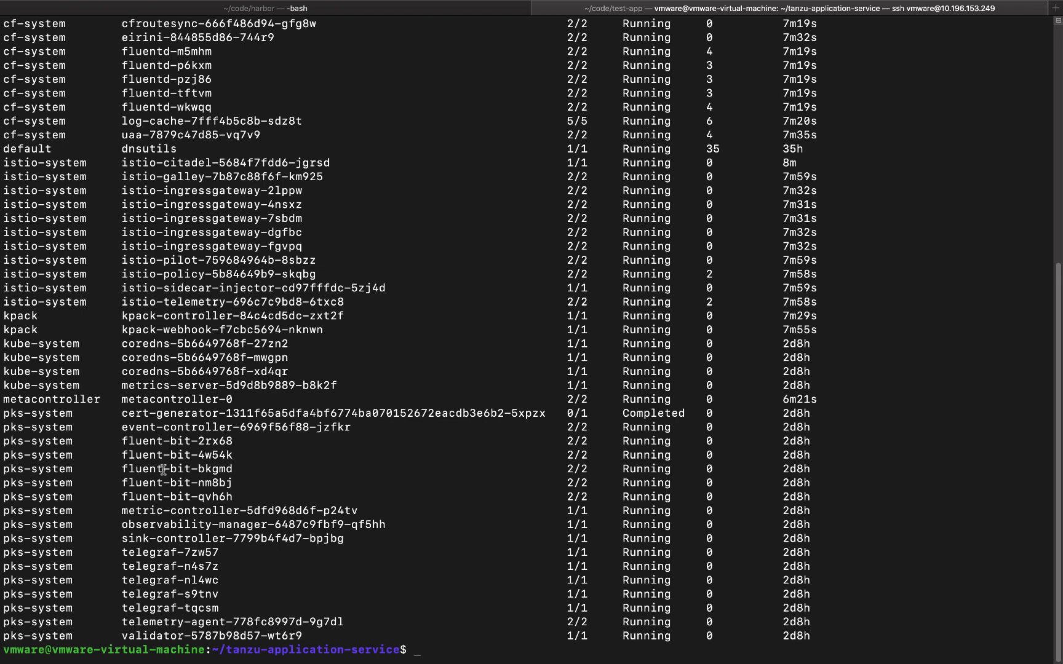
text(kubectl get ns)
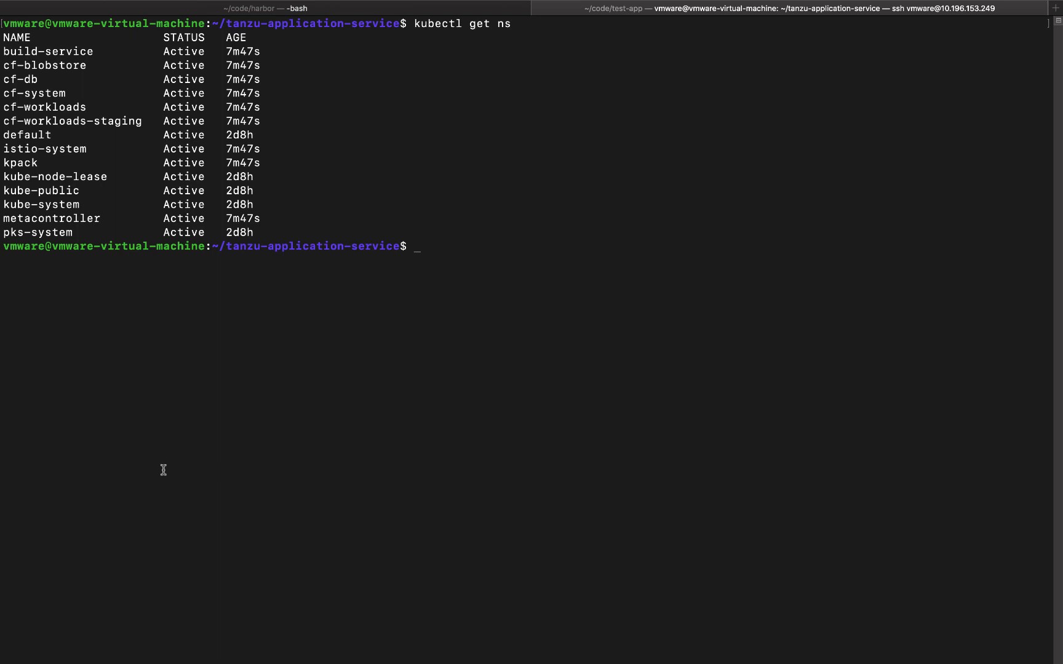
- List the cluster's five Ready nodes in wide output with IPs and Ubuntu 16.04.6 LTS image
text(kubectl)
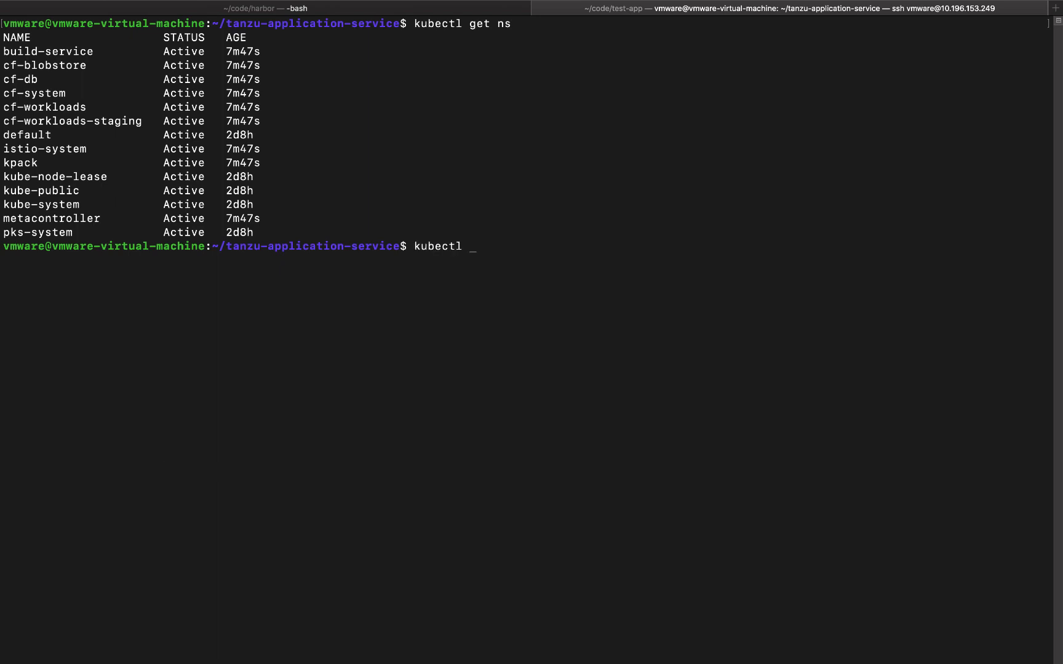
text(get nodes --output="wide")
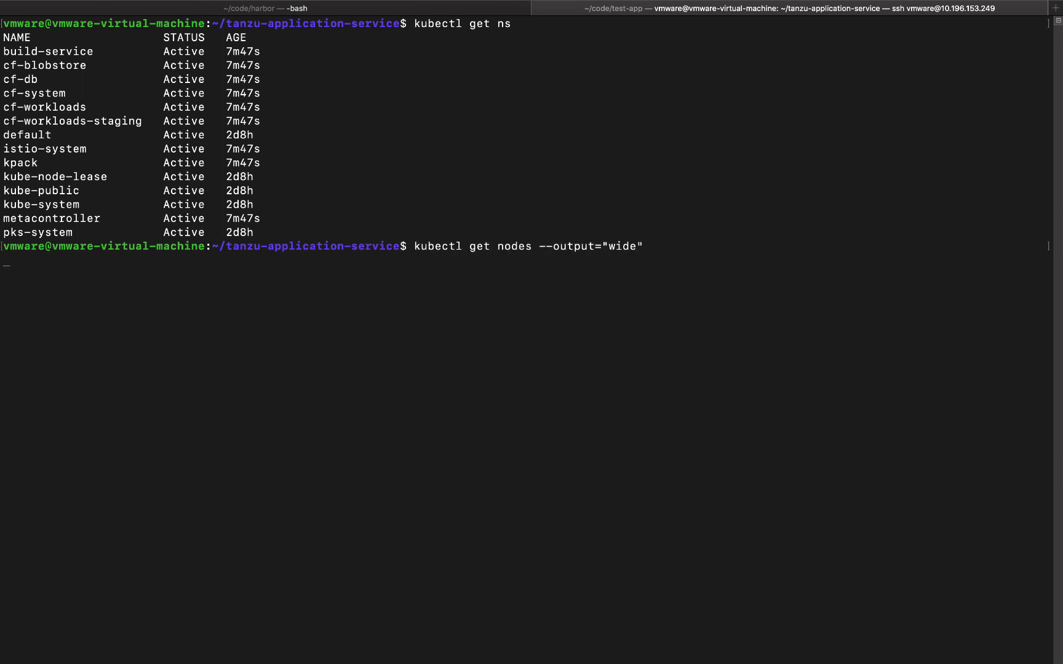
key(Enter)
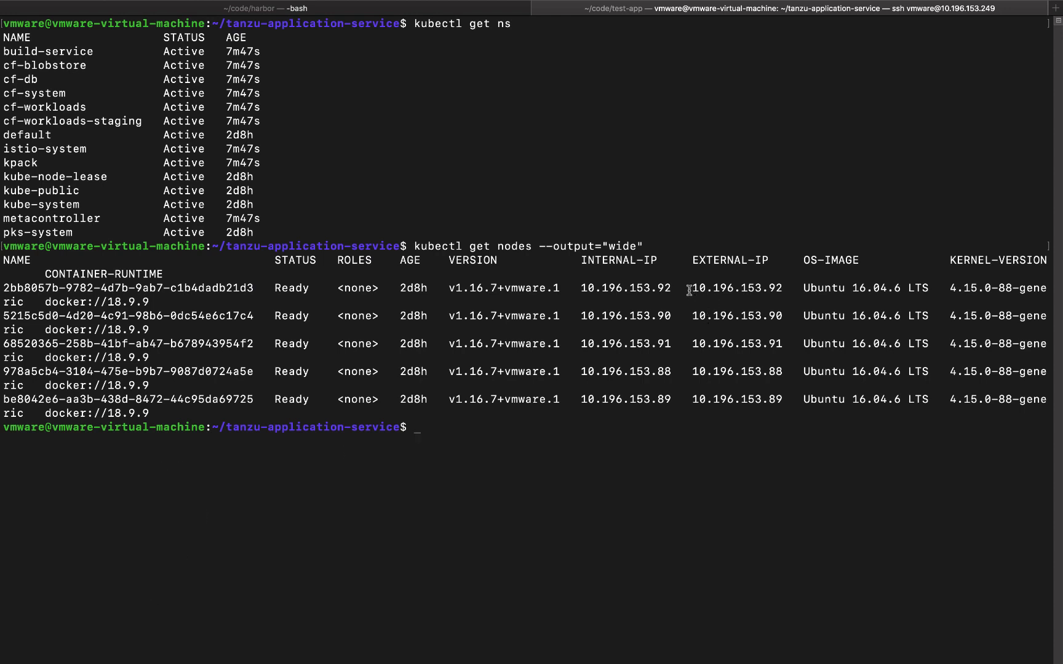
drag(689, 288, 781, 406)
text(cf api api.)
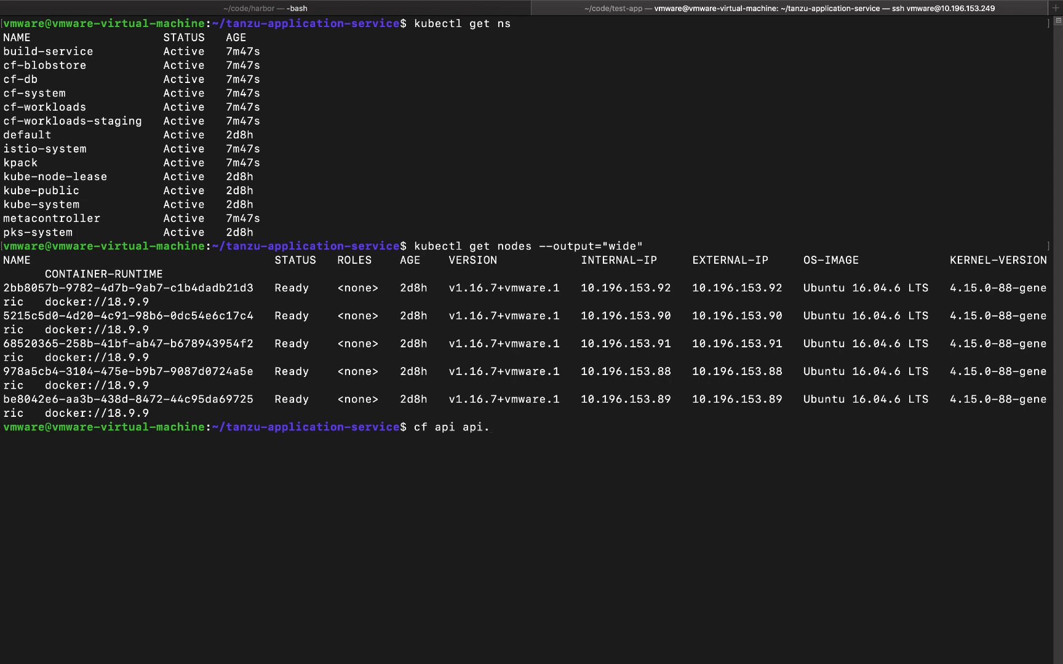
- Target cf at api.tas.vsphere.local skipping SSL validation, then copy cf_admin_password from the config values file
text(t)
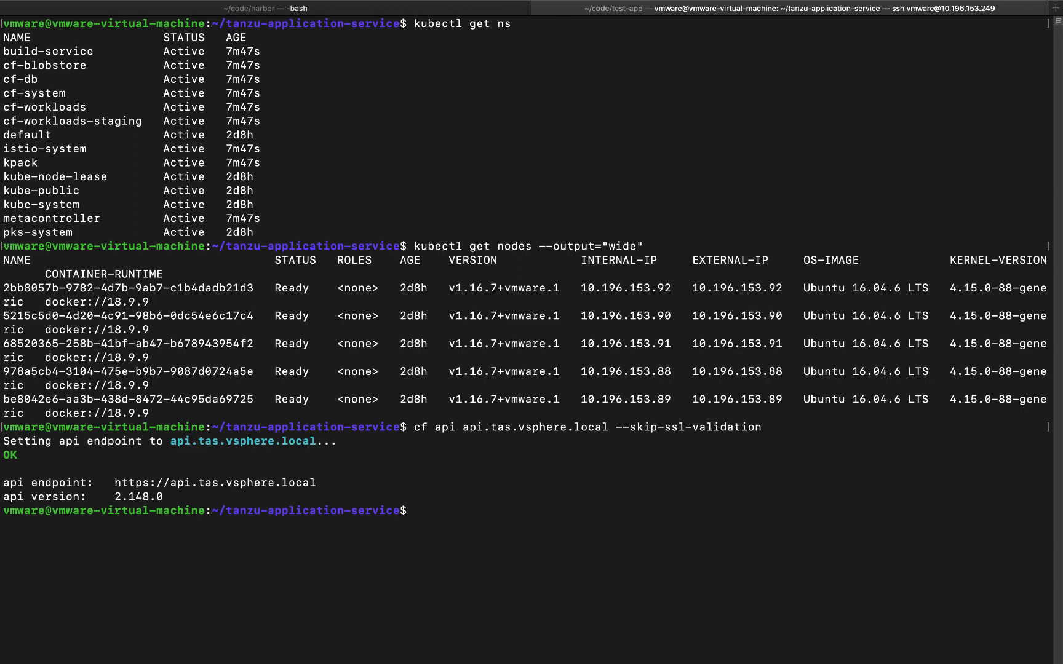
text(m)
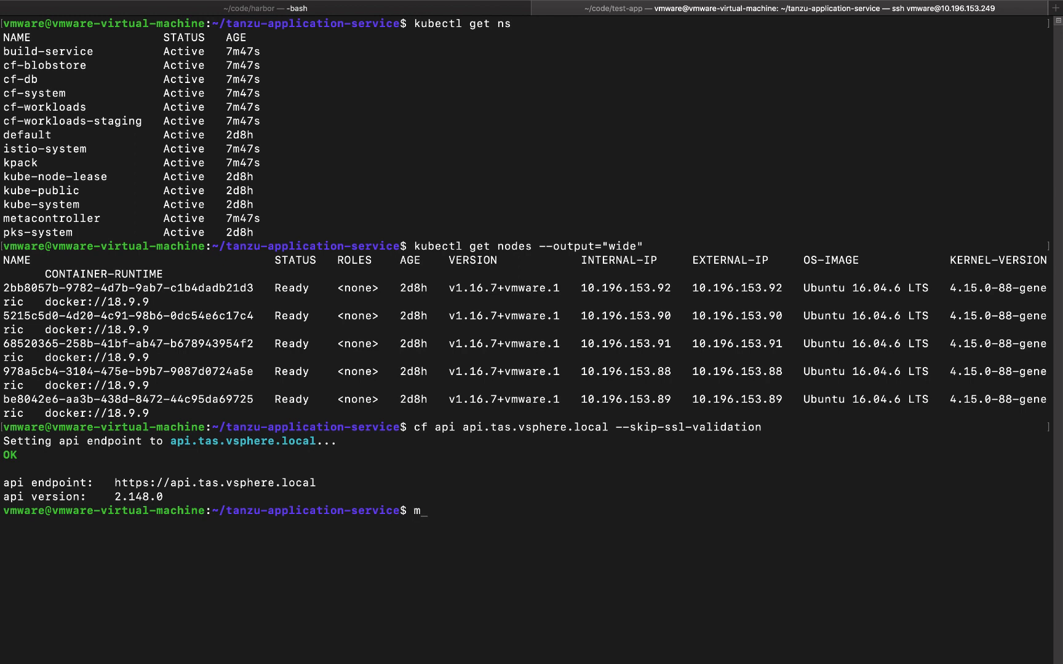
text(ore)
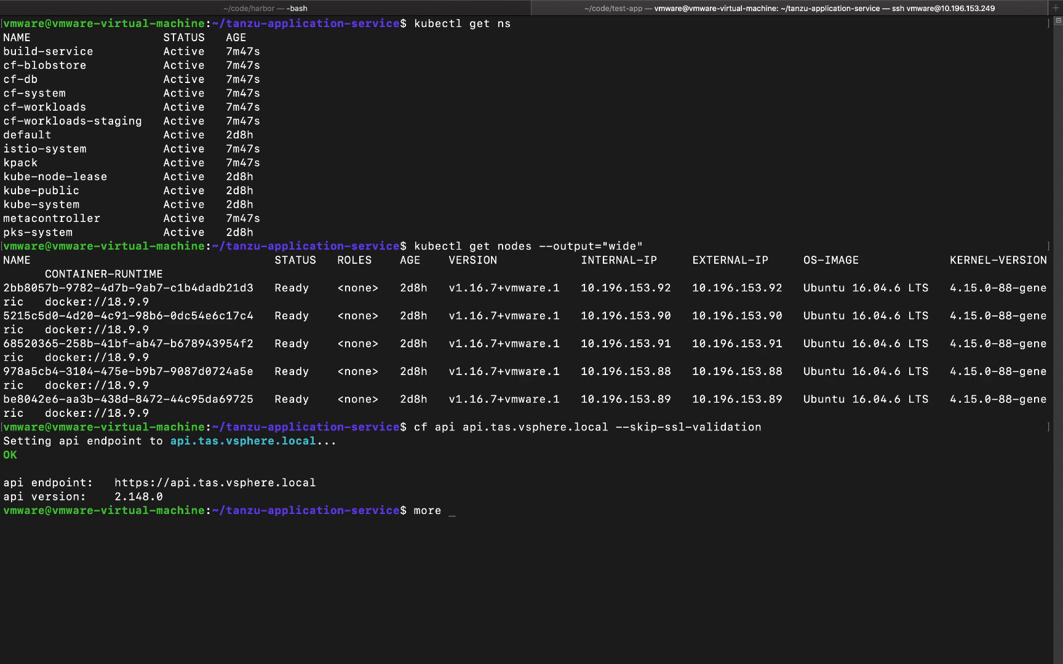
text(config)
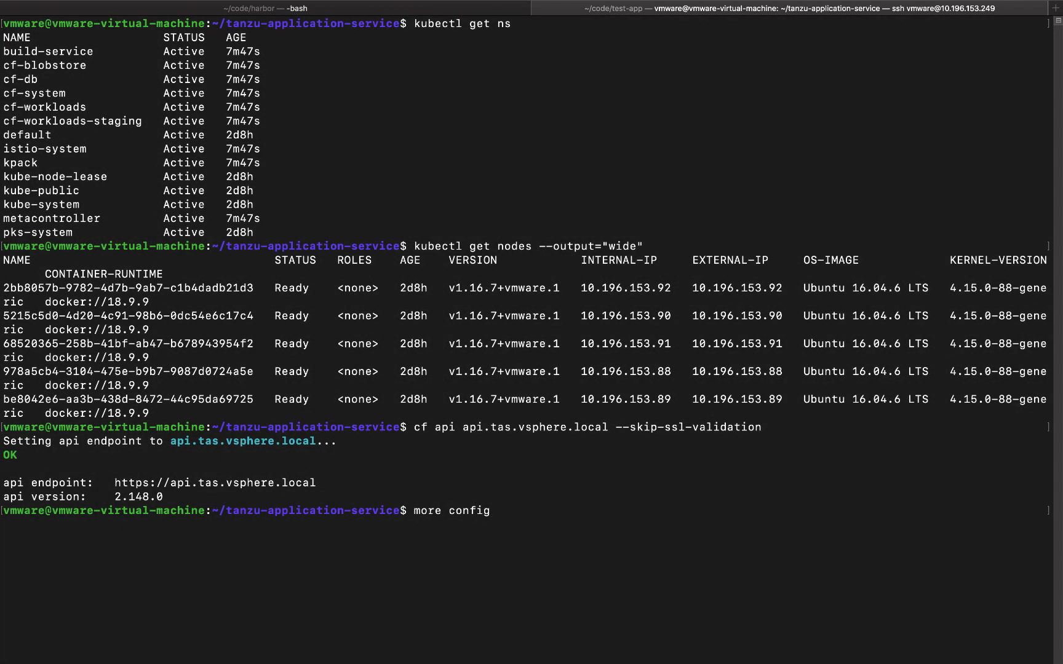
text(u)
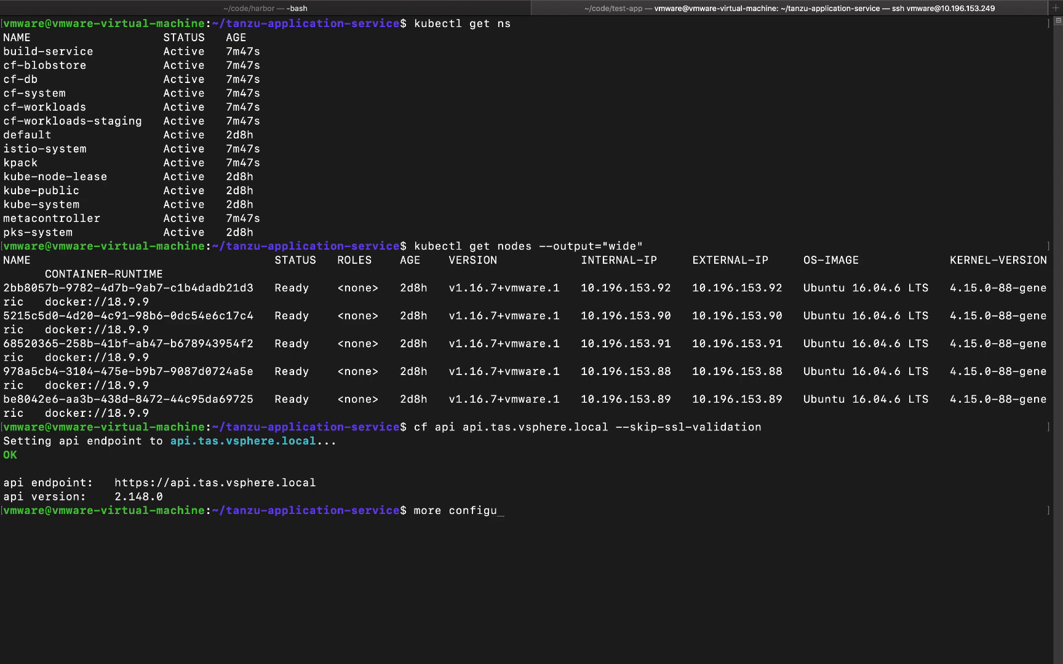
key(Enter)
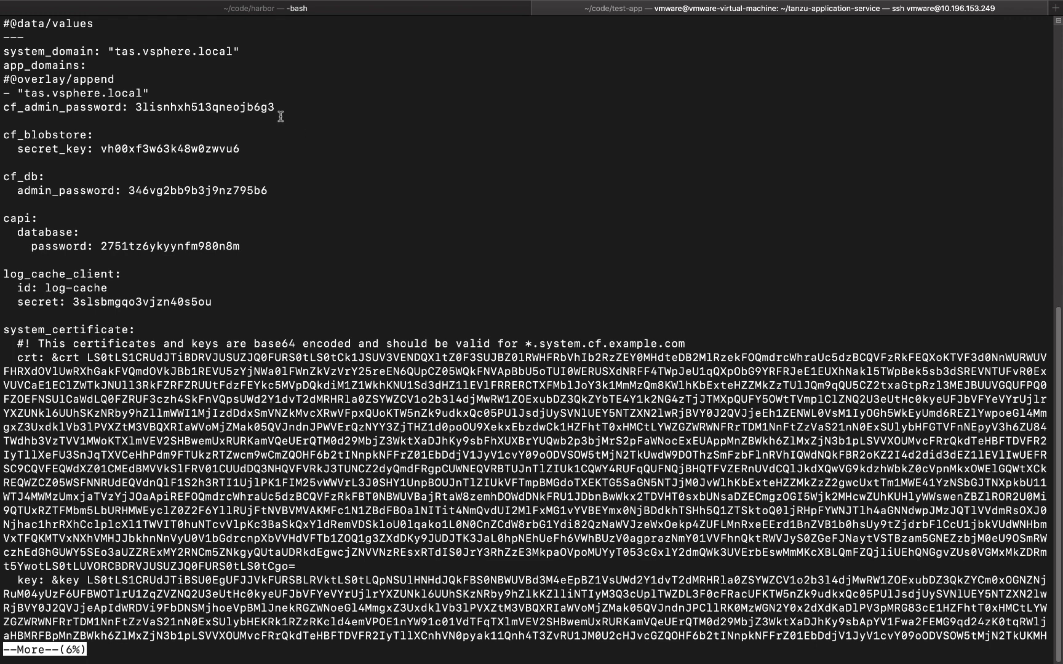
double_click(203, 107)
text(cf)
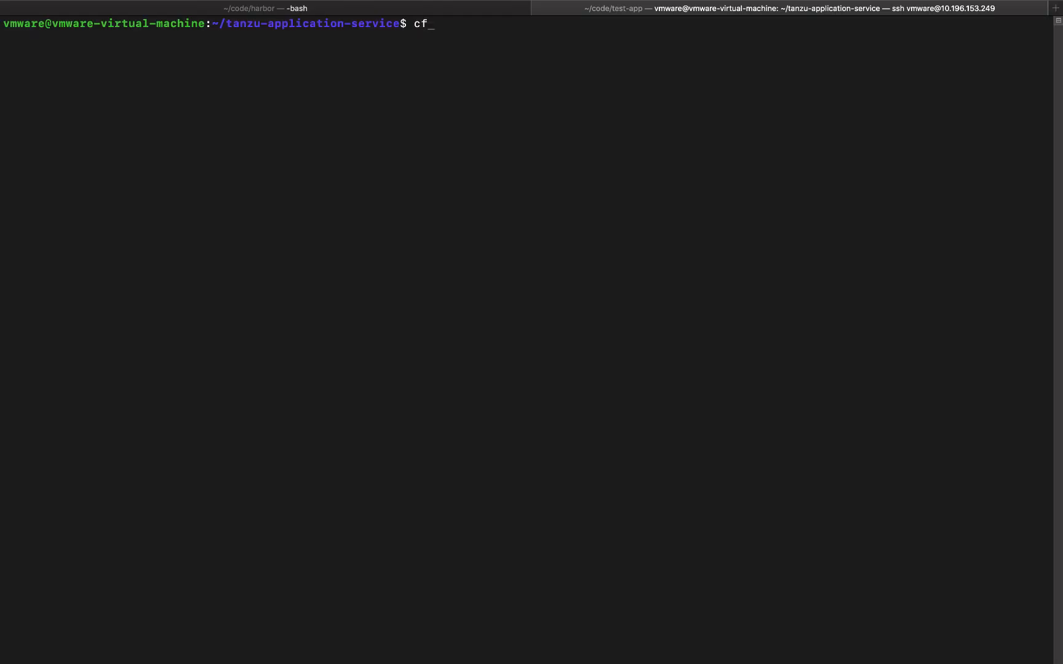
- Authenticate cf as admin, enable the diego_docker feature flag, and recall the create-org command from history
text(auth admin 3lisnhxh513qneojb6g3)
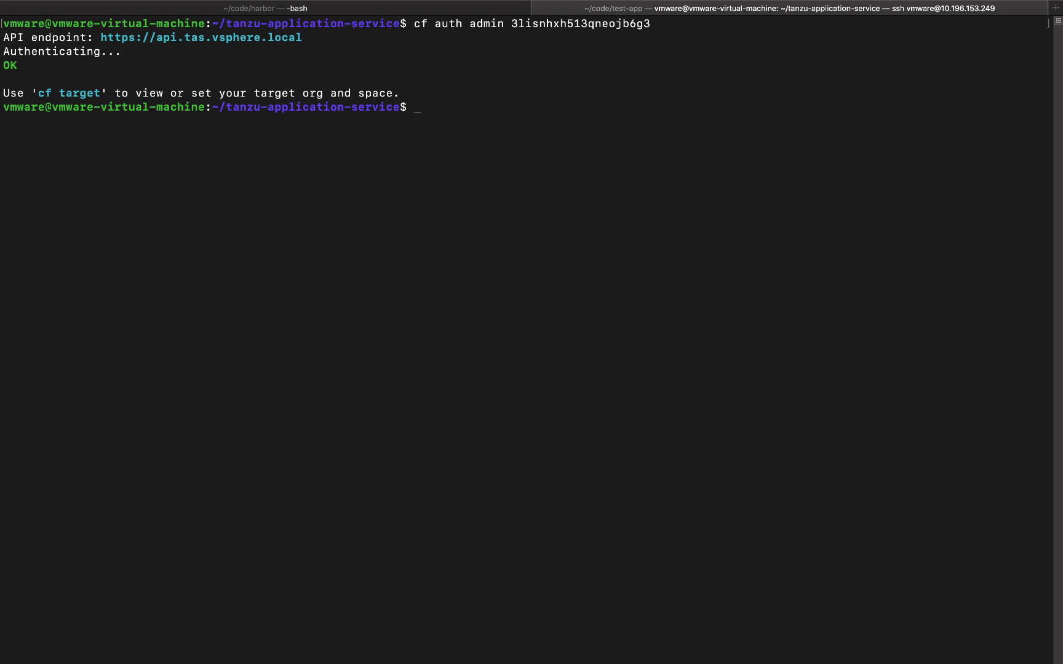
text(cf enable-feature-flag diego_docker)
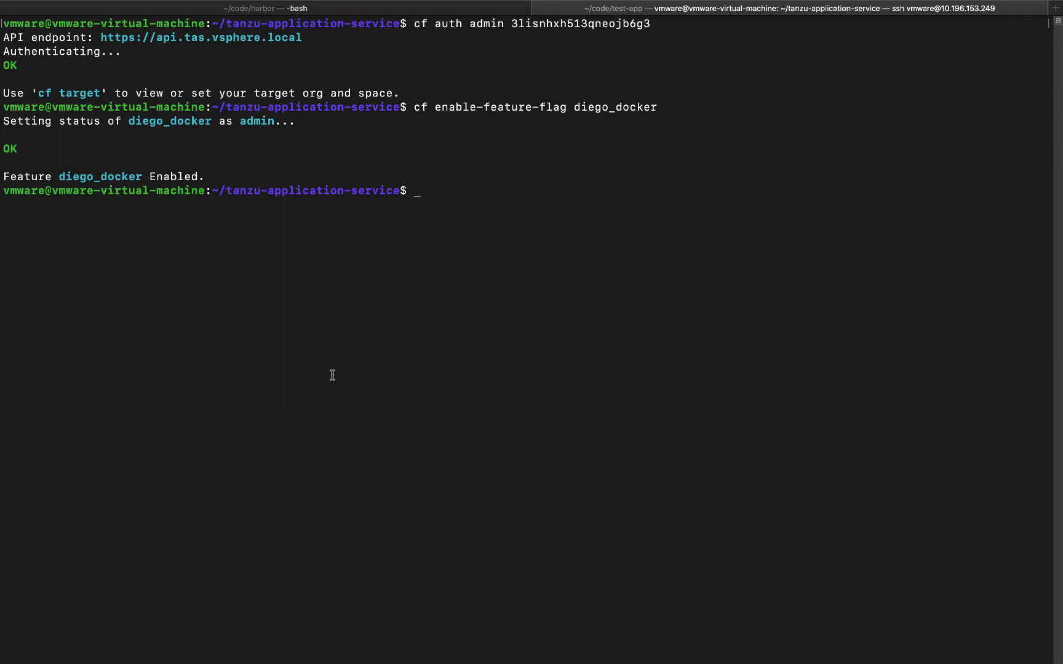
key(Ctrl+r)
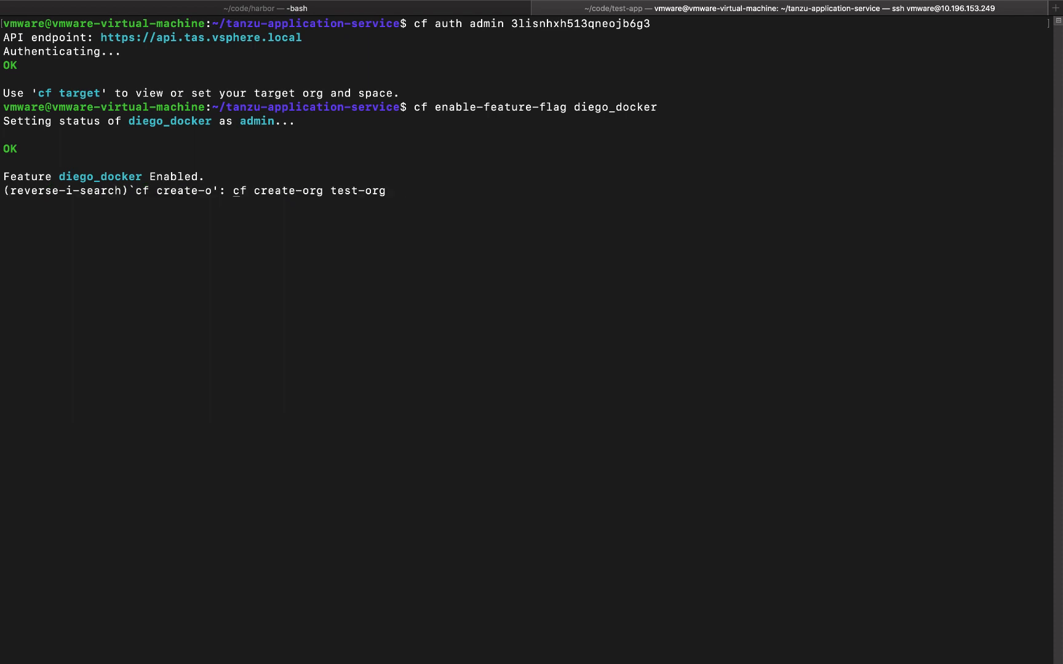
- Create org test-org and space test-space with cf create-org and cf create-space
key(Enter)
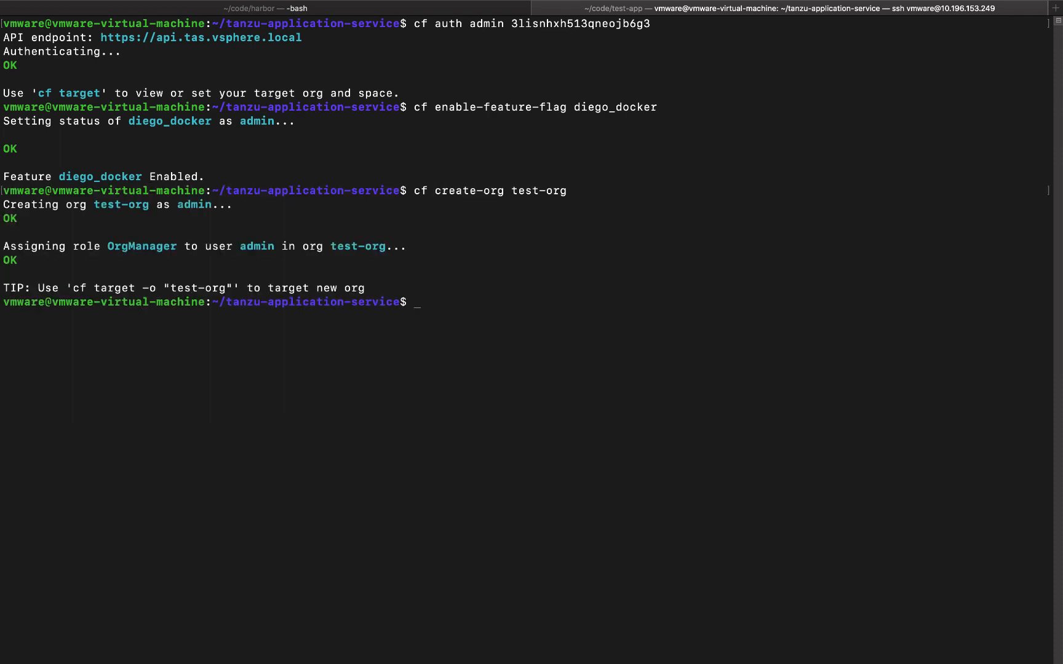
text(cf create-org test-org)
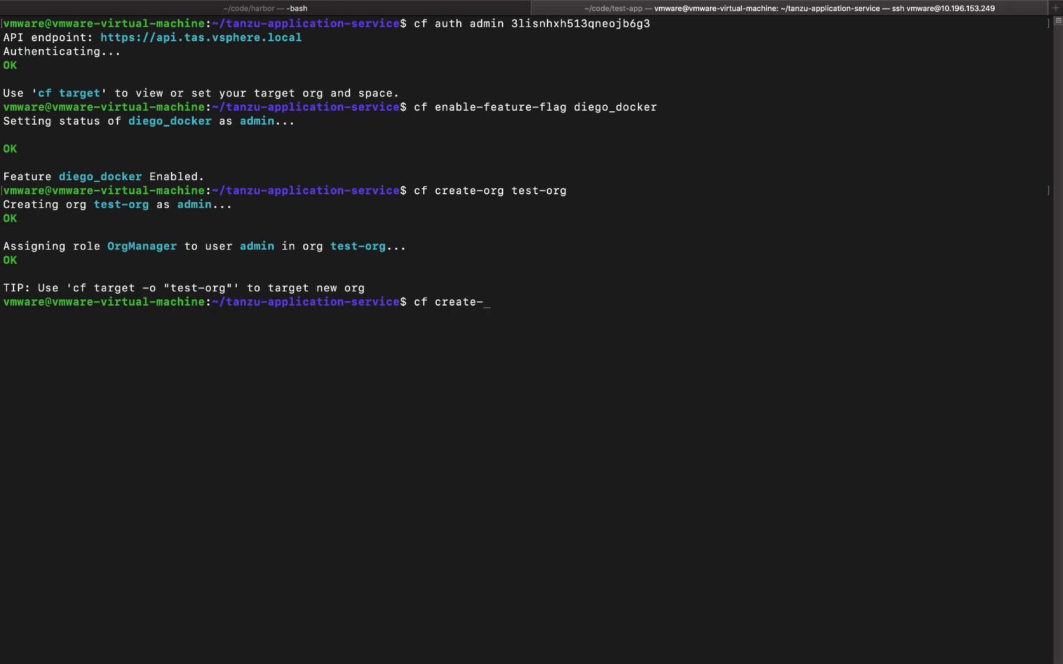
text(space test-space -o test-org)
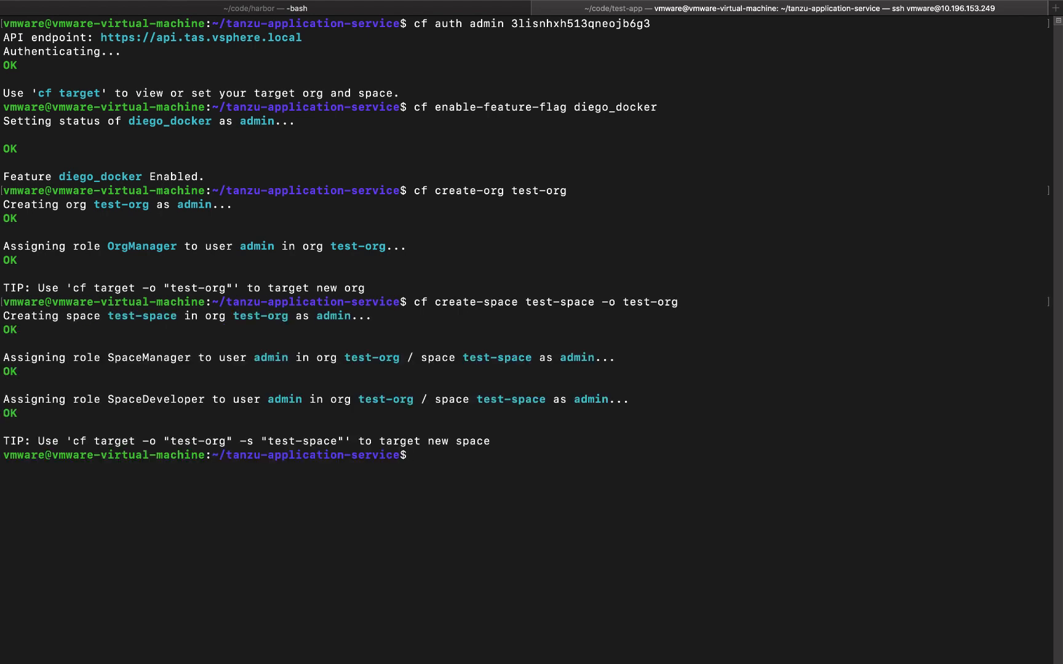
text(c)
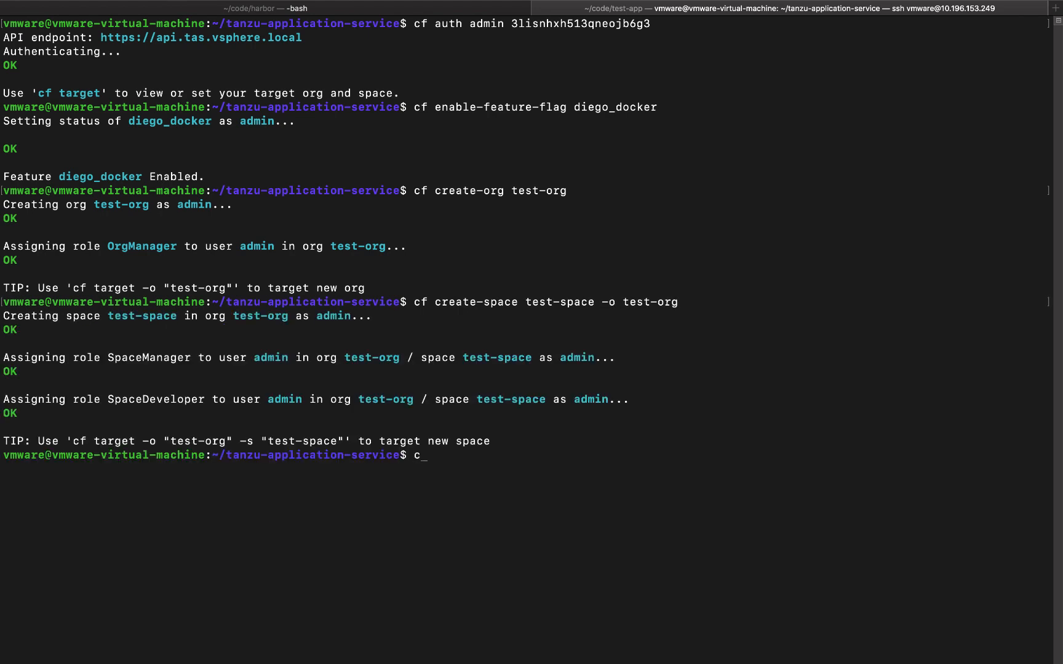
- Recall from history and run cf target -o test-org -s test-space
key(ctrl+r)
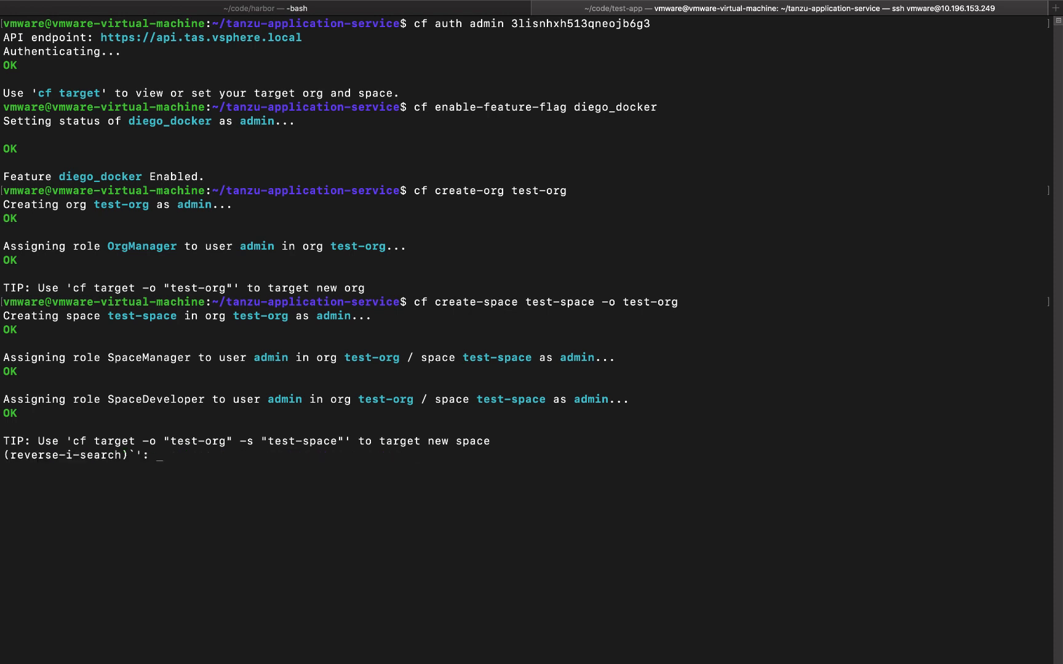
key(Enter)
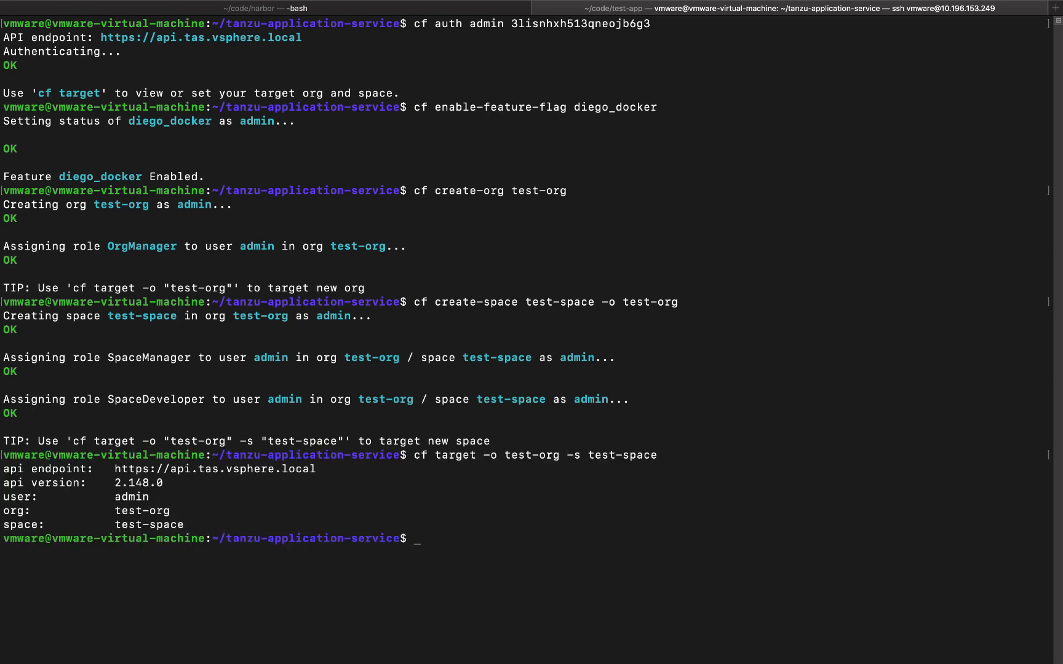